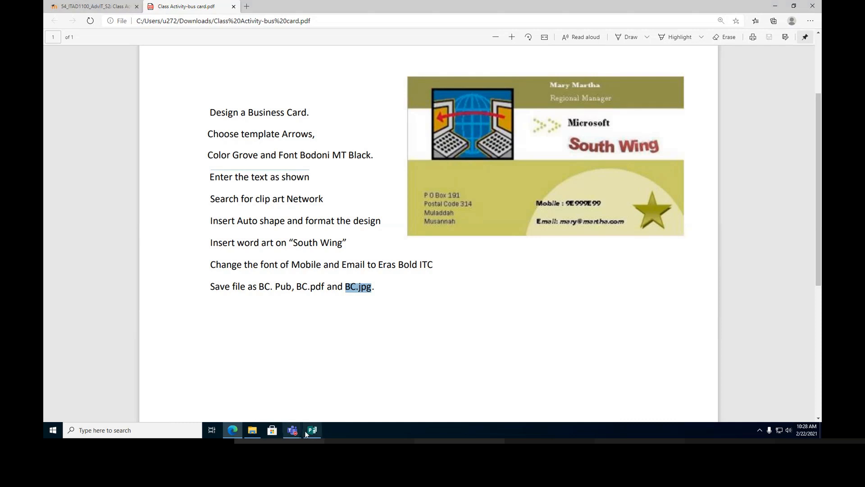
# Enter 'business card' in Publisher's online template search box.
pyautogui.click(312, 430)
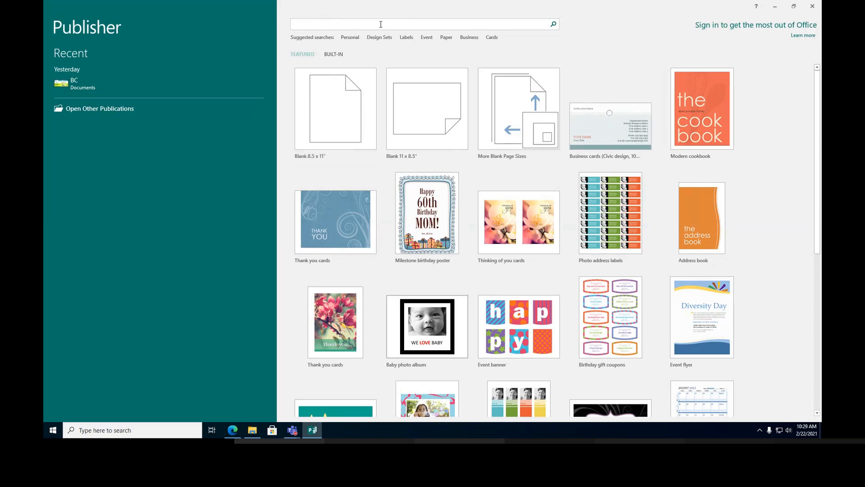
pyautogui.write('bus')
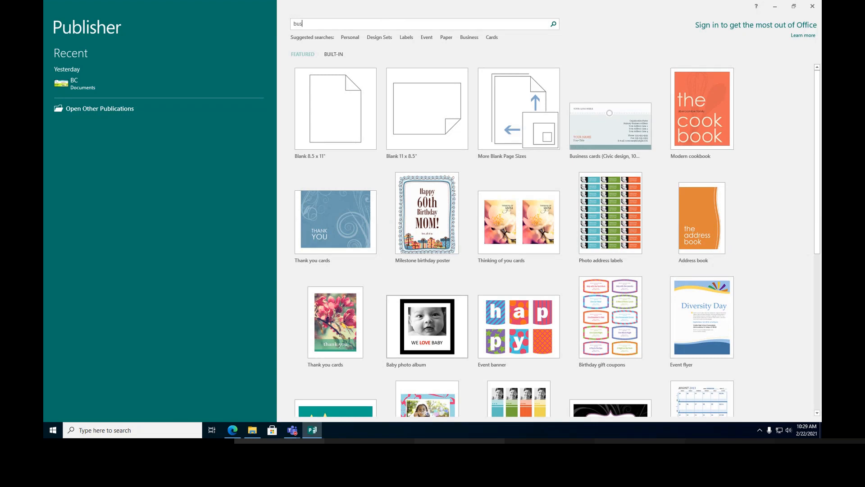
pyautogui.write('iness card')
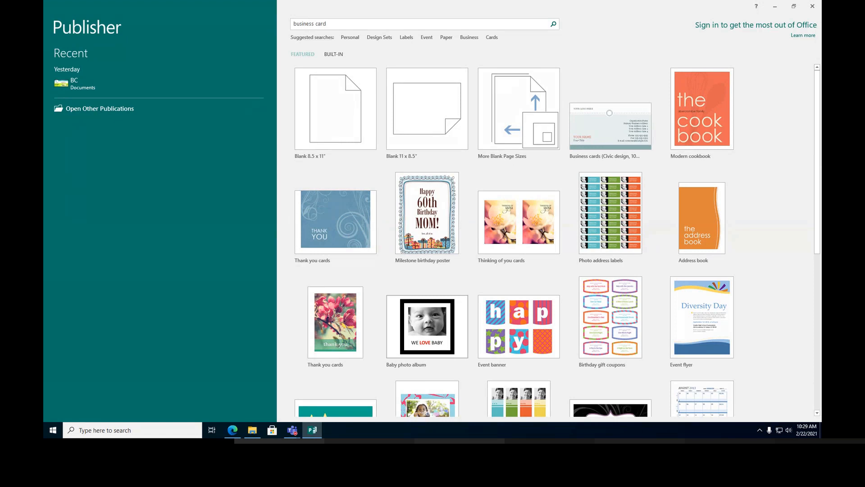
# Create a new publication from the blue Business cards template.
pyautogui.click(552, 23)
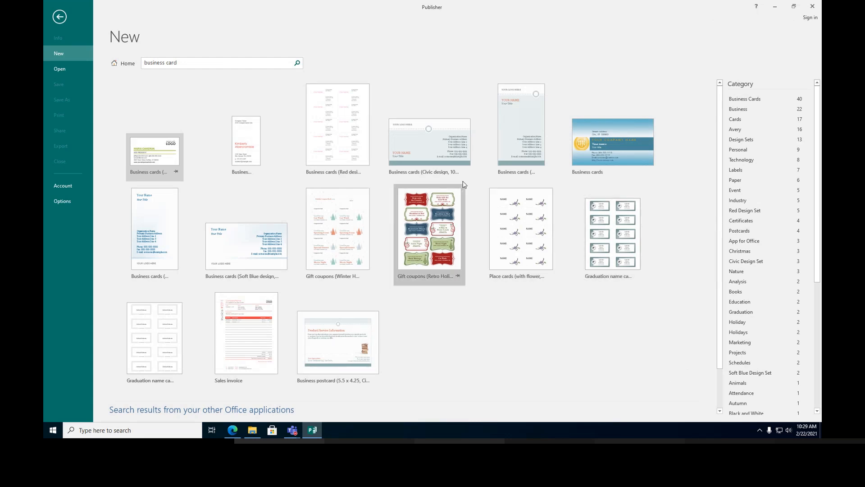
pyautogui.moveTo(434, 153)
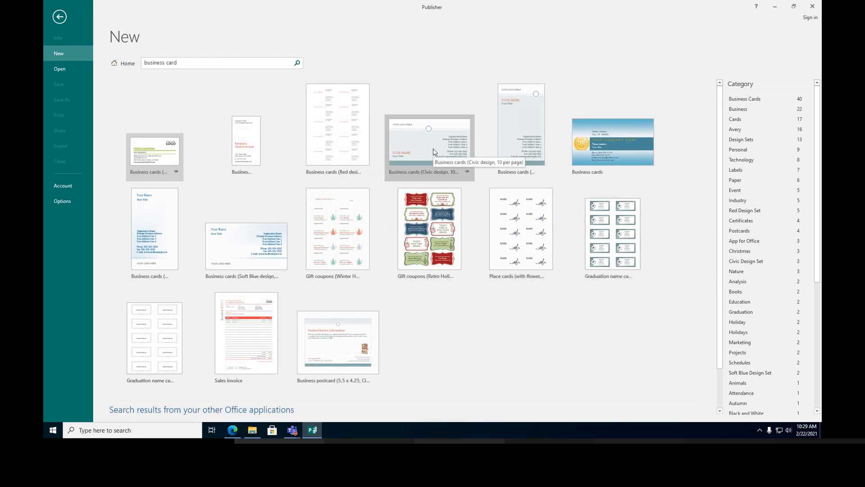
pyautogui.moveTo(439, 151)
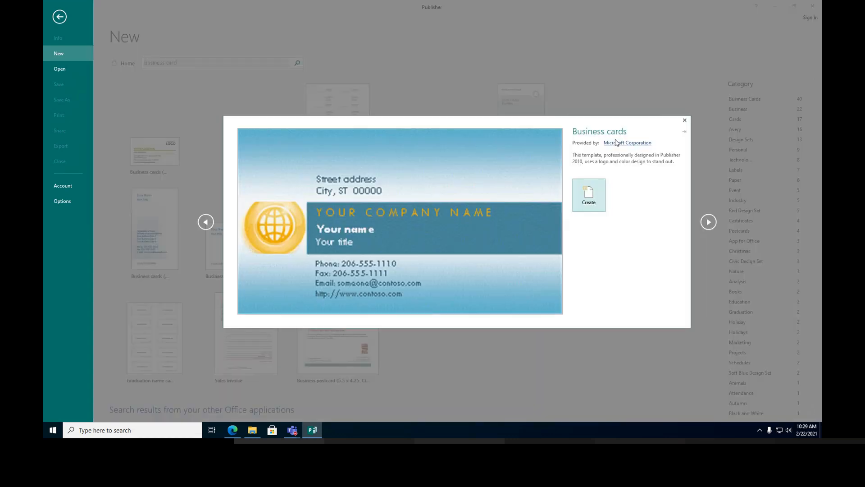
pyautogui.click(589, 195)
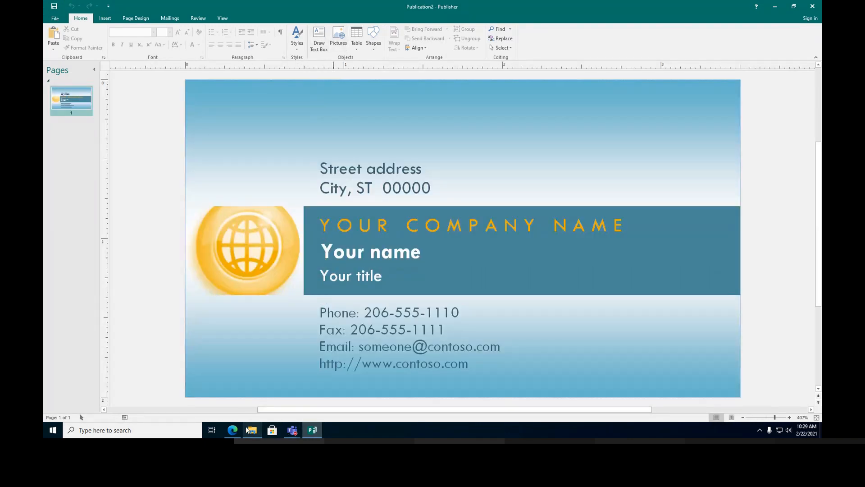
# Start Change Template on Page Design and note the required template name Arrows from the instructions.
pyautogui.click(233, 430)
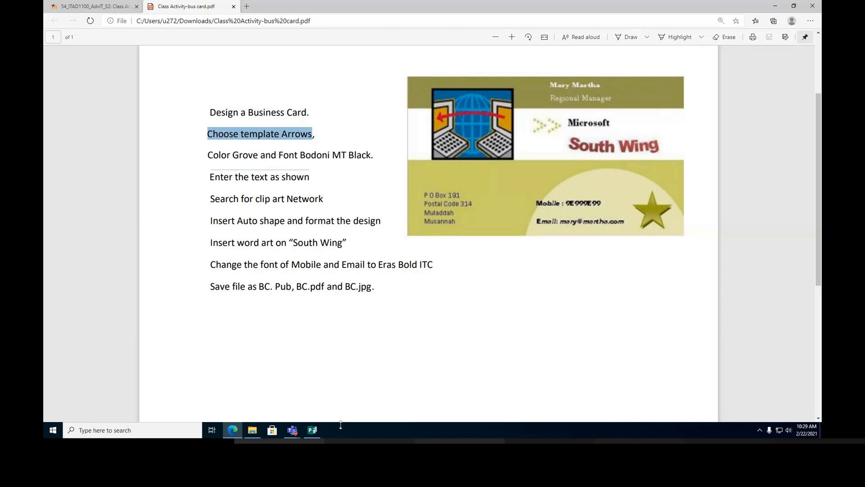
pyautogui.click(312, 430)
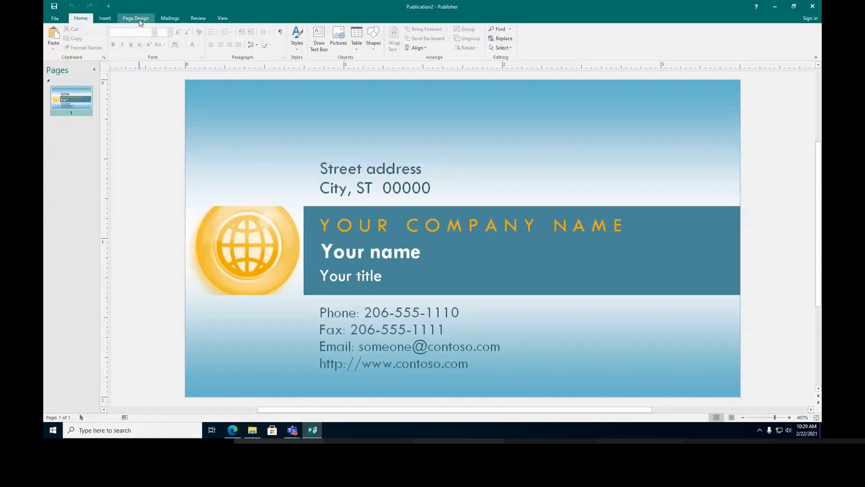
pyautogui.click(135, 18)
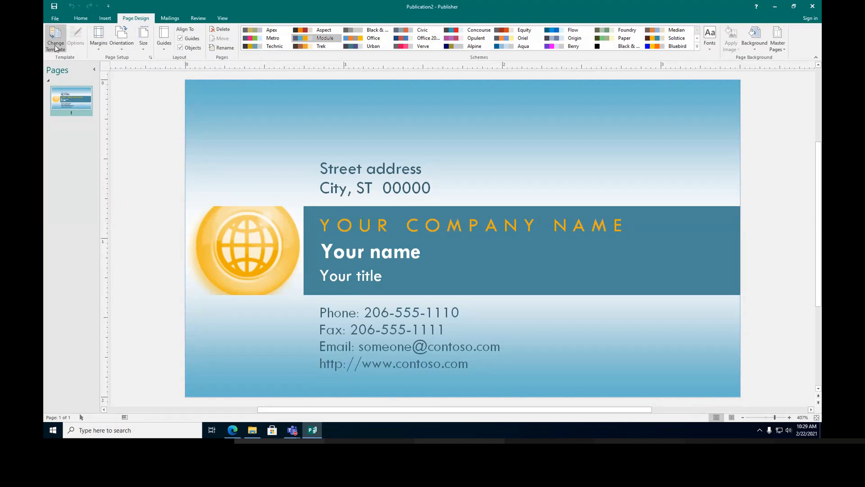
pyautogui.moveTo(55, 39)
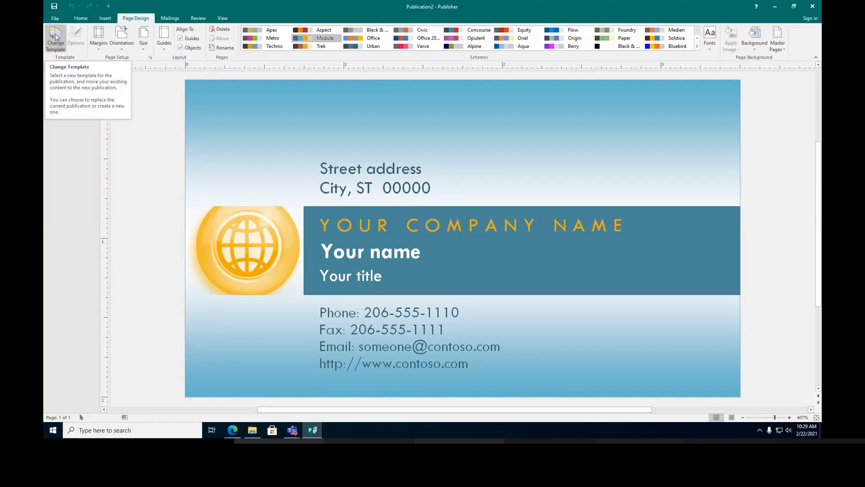
pyautogui.click(55, 38)
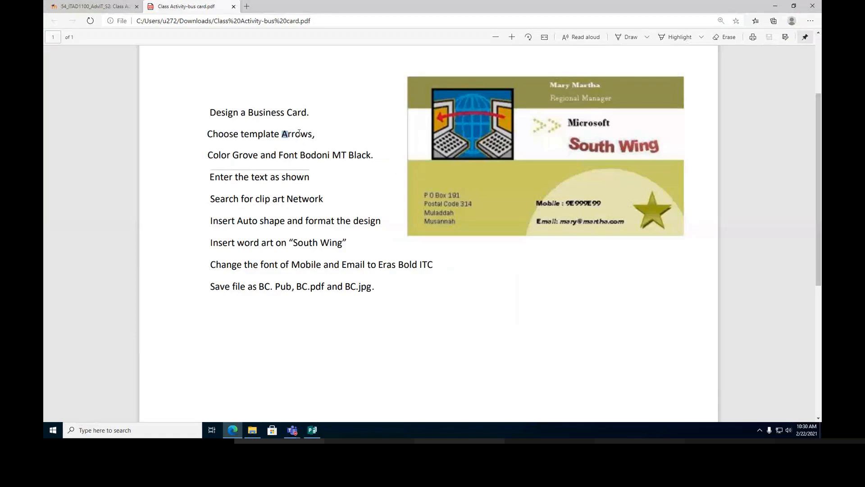
pyautogui.doubleClick(296, 133)
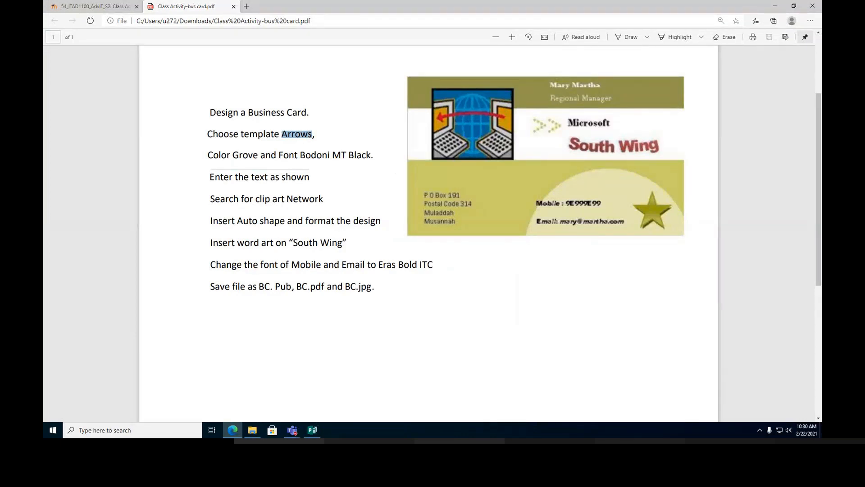
# Apply the Arrows template to the current publication, keeping leftover objects as extra content.
pyautogui.click(312, 430)
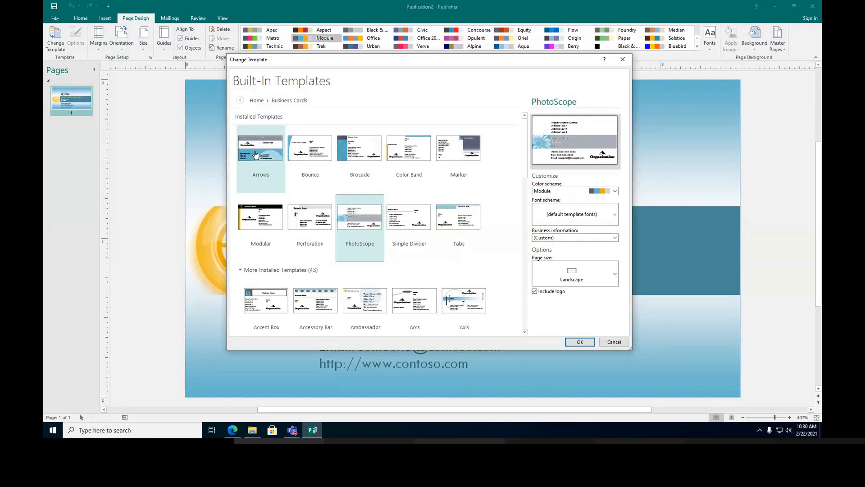
pyautogui.click(260, 147)
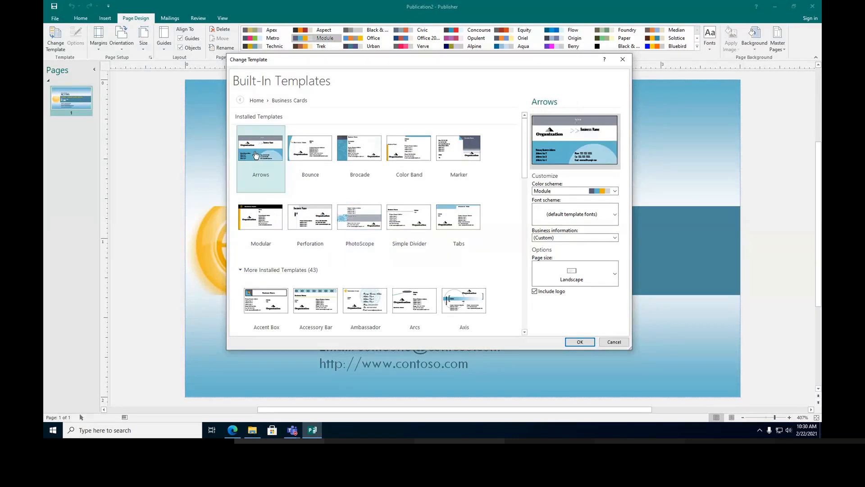
pyautogui.click(459, 147)
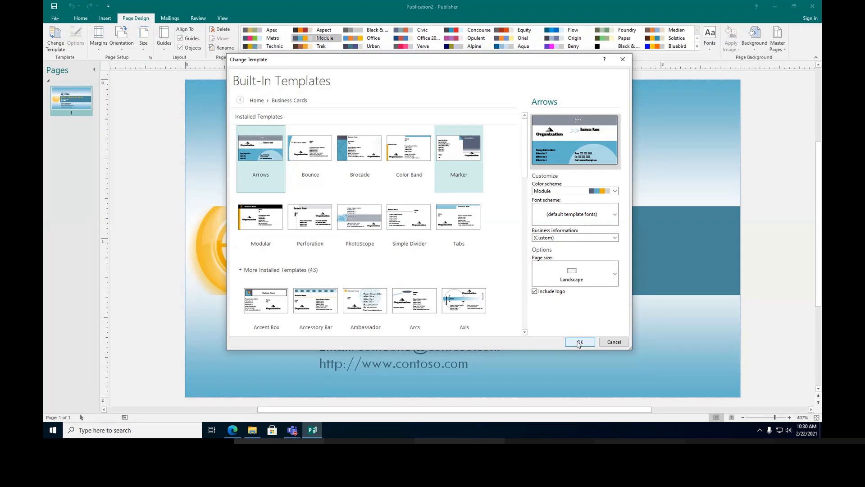
pyautogui.click(578, 341)
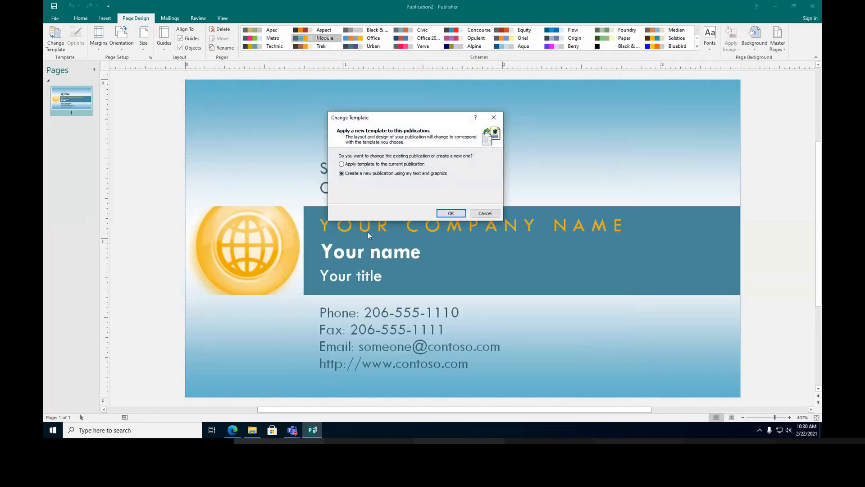
pyautogui.click(342, 164)
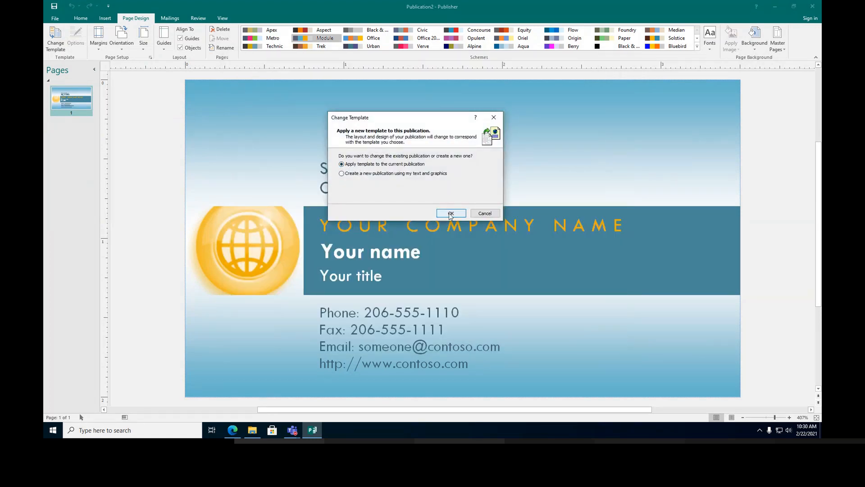
pyautogui.click(451, 214)
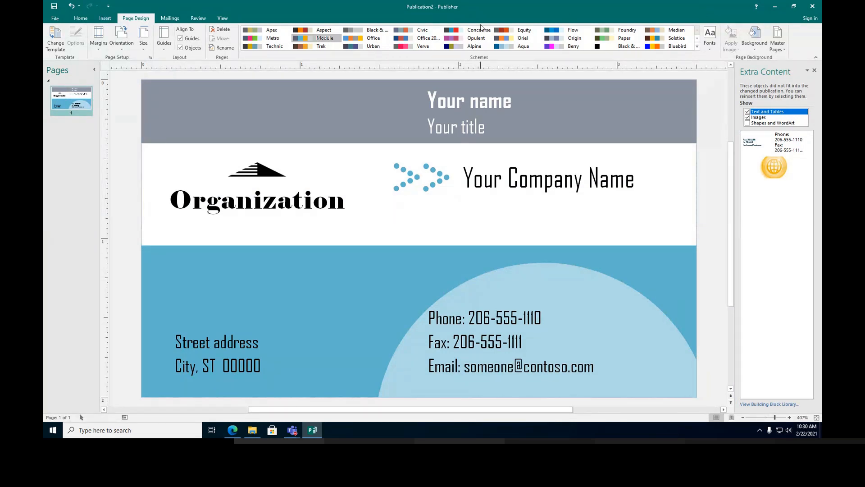
# Try grey, blue and red colour schemes, then pick Grove from the full Schemes gallery.
pyautogui.click(373, 31)
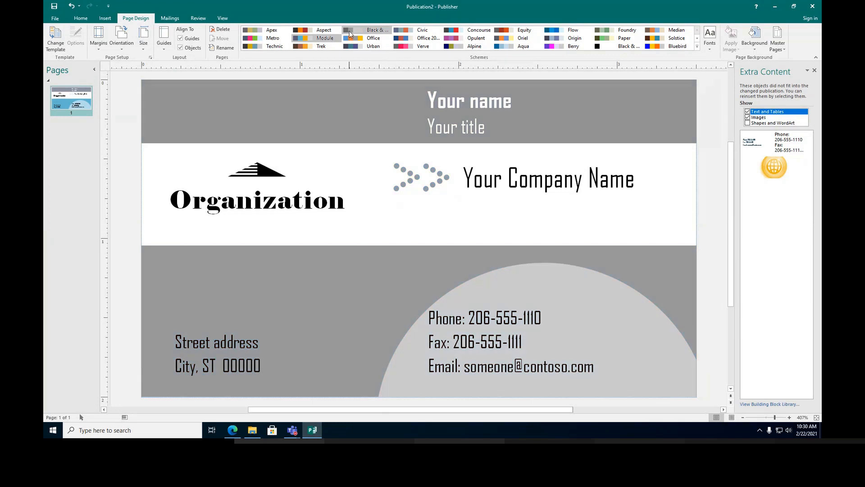
pyautogui.click(423, 29)
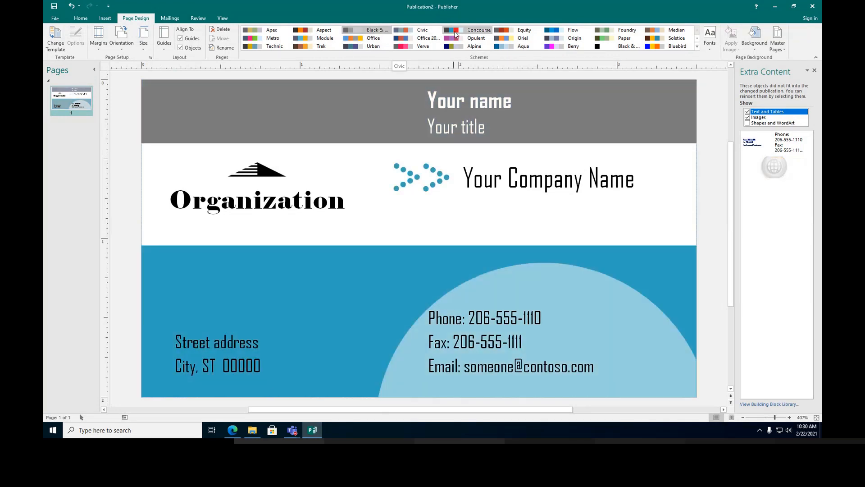
pyautogui.click(523, 30)
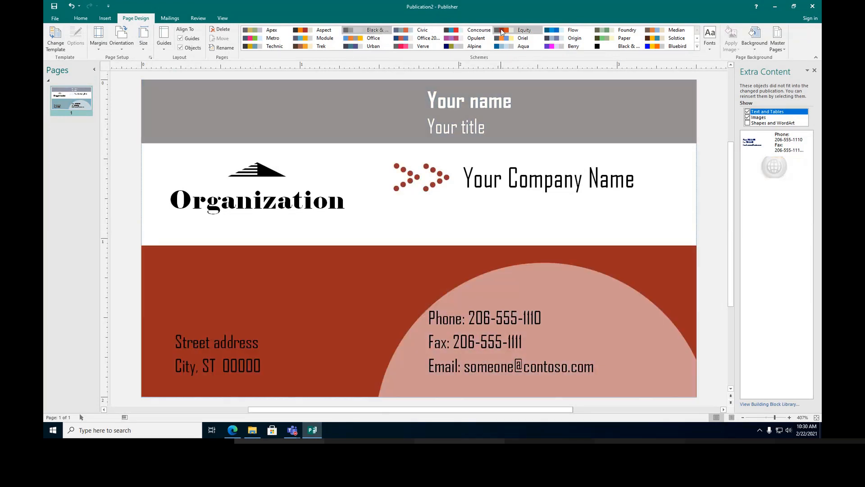
pyautogui.click(676, 37)
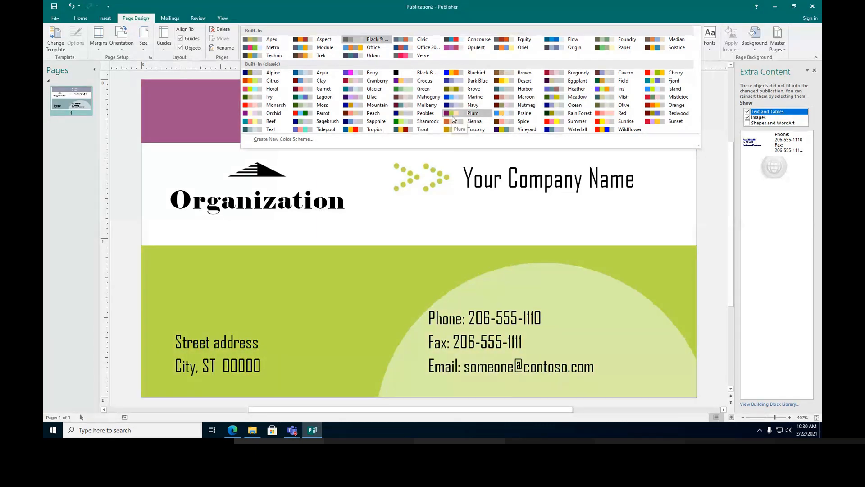
pyautogui.click(473, 90)
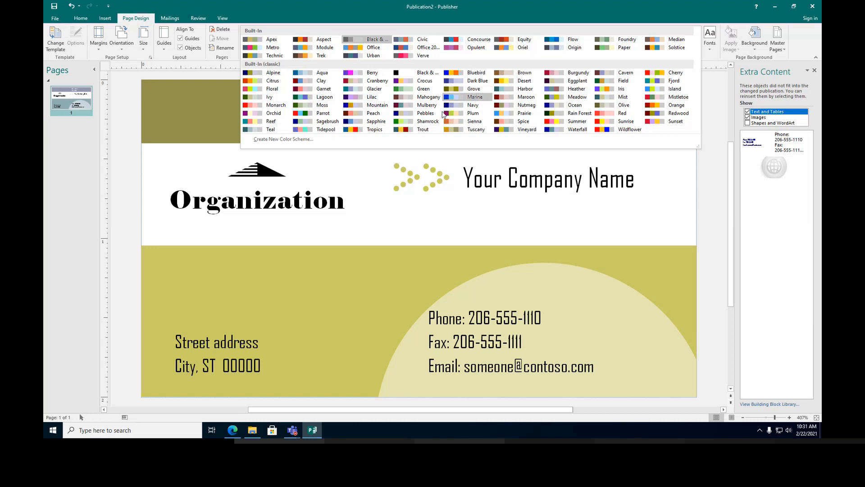
# Confirm Grove against the instructions and apply the Grove colour scheme to the card.
pyautogui.click(233, 430)
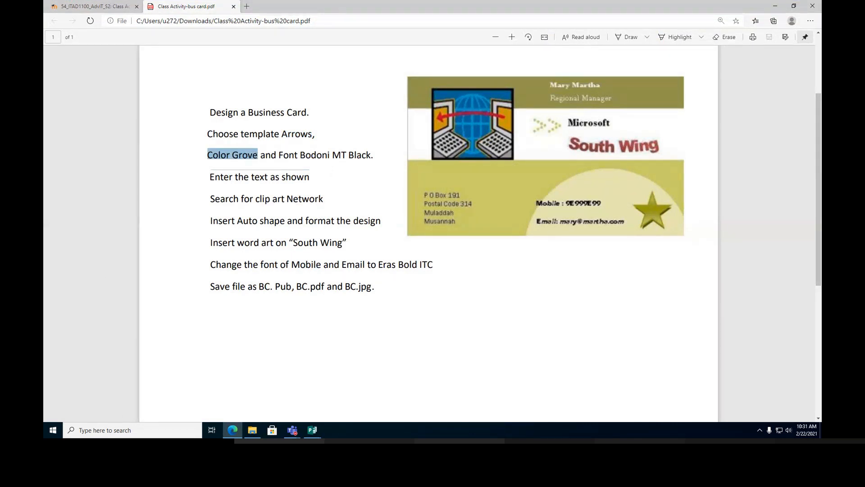
pyautogui.click(312, 430)
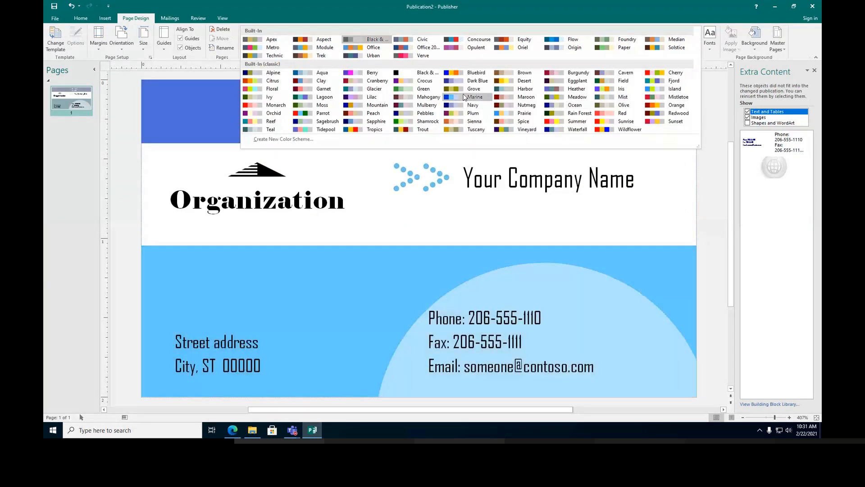
pyautogui.click(473, 90)
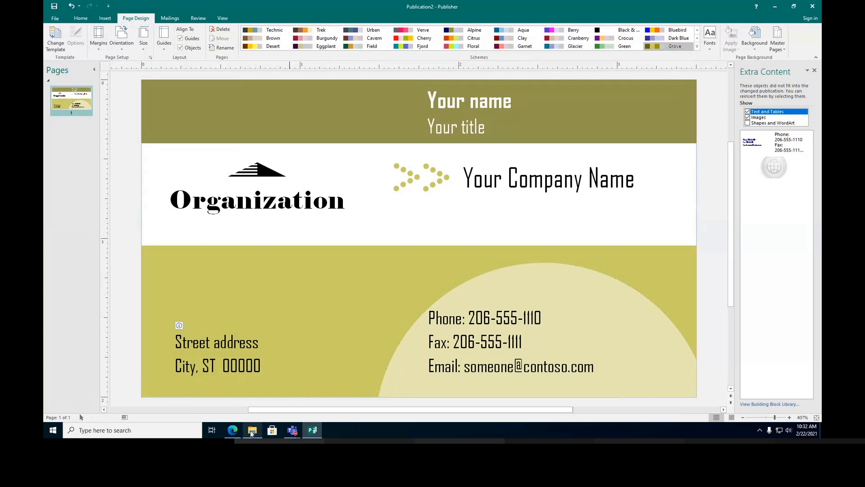
pyautogui.click(233, 430)
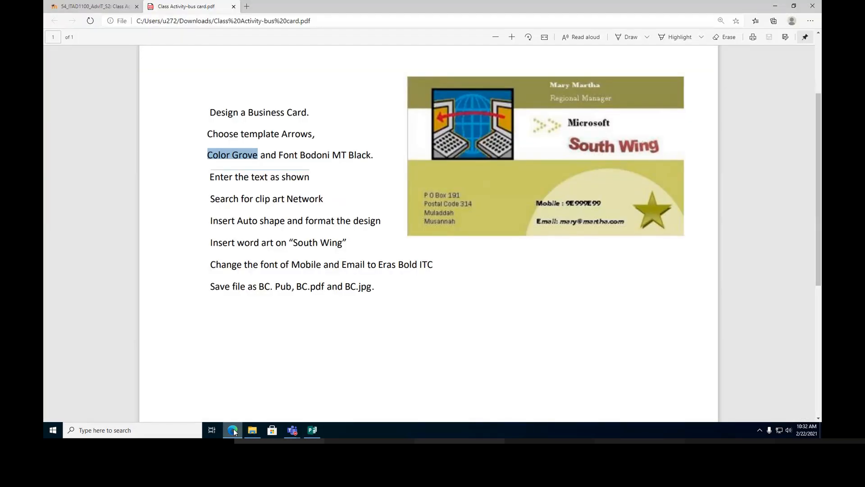
# Reopen Change Template and select the Arrows template, keeping the Grove colour scheme.
pyautogui.click(312, 430)
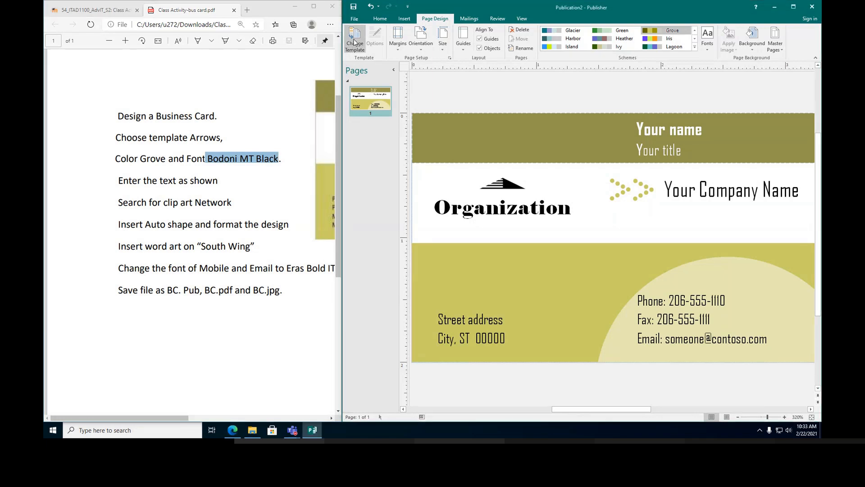
pyautogui.click(355, 38)
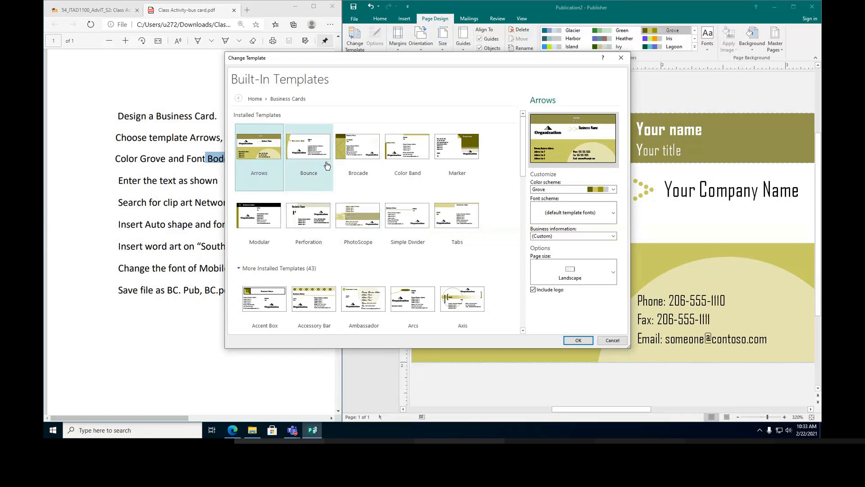
pyautogui.click(259, 147)
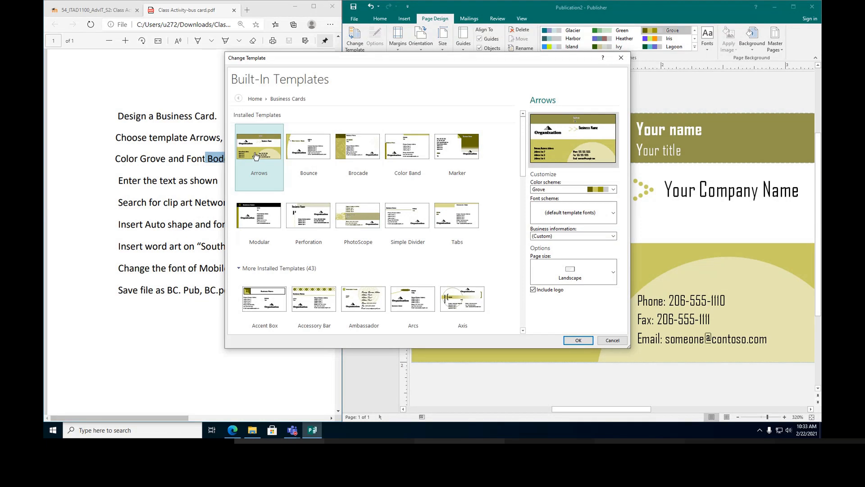
pyautogui.click(456, 215)
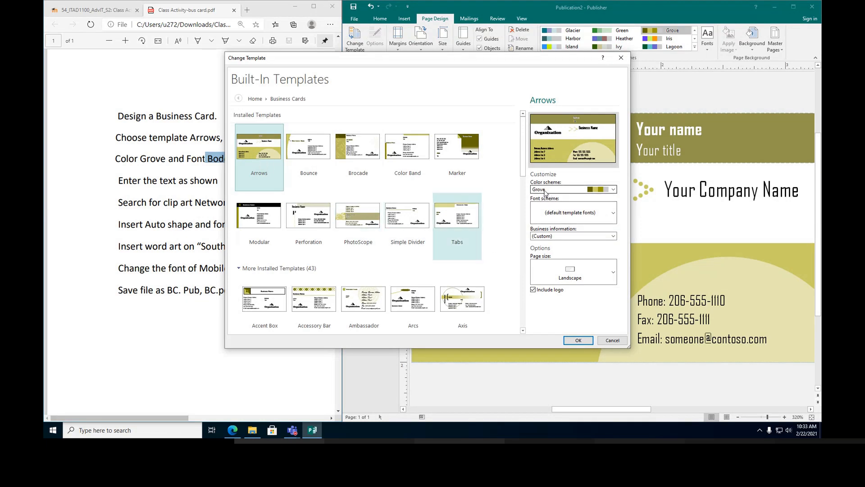
pyautogui.click(613, 213)
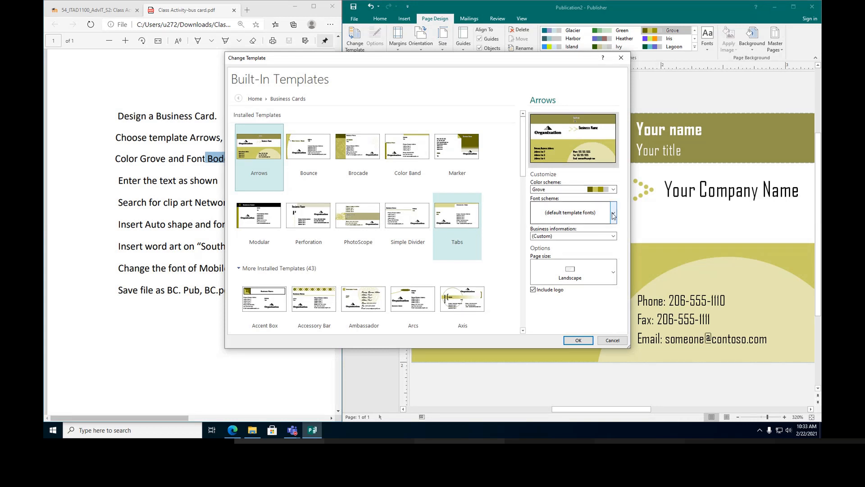
# Choose the Bodoni MT Black font scheme and accept the template settings.
pyautogui.click(613, 213)
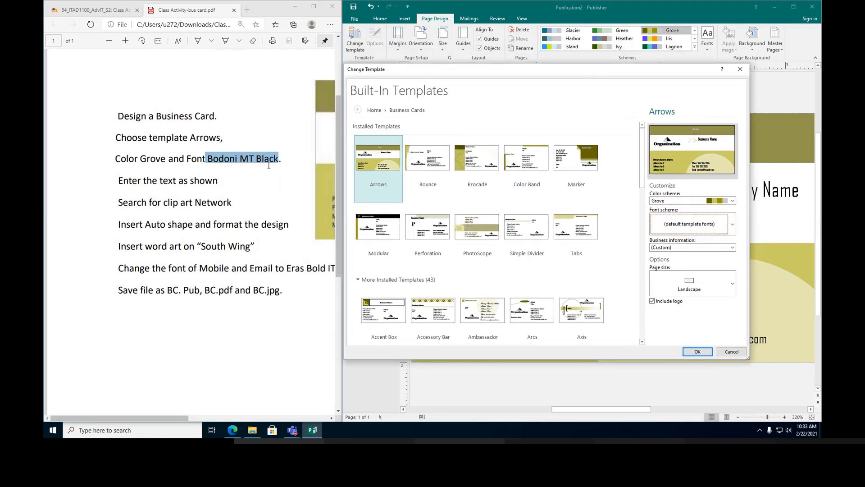
pyautogui.click(576, 226)
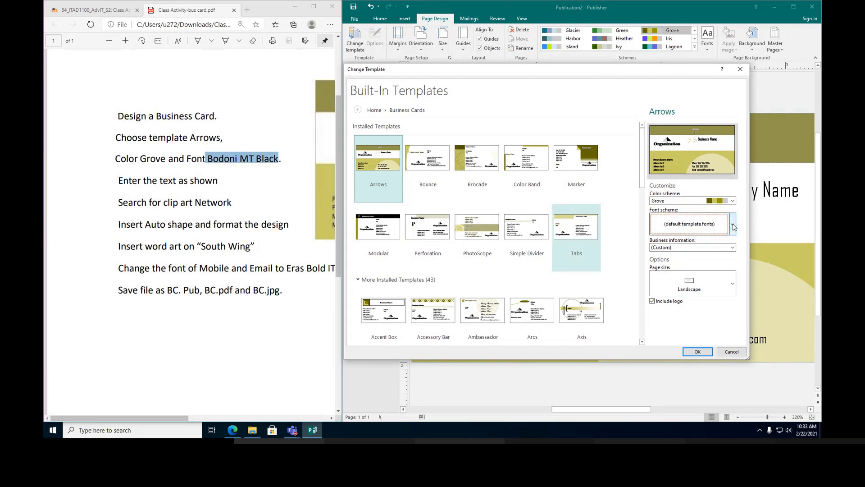
pyautogui.click(734, 224)
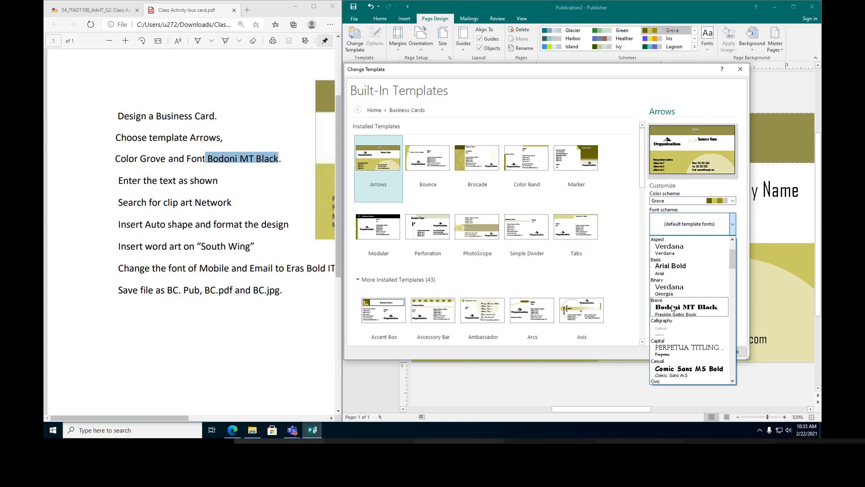
pyautogui.click(688, 306)
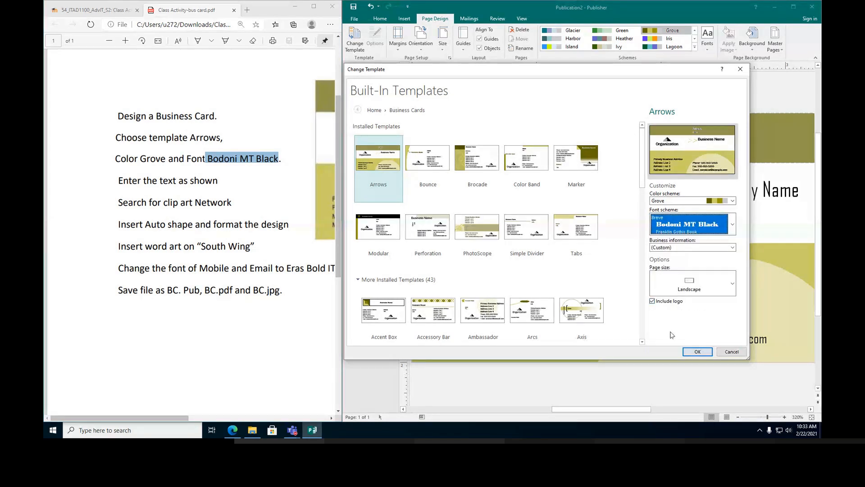
pyautogui.click(696, 351)
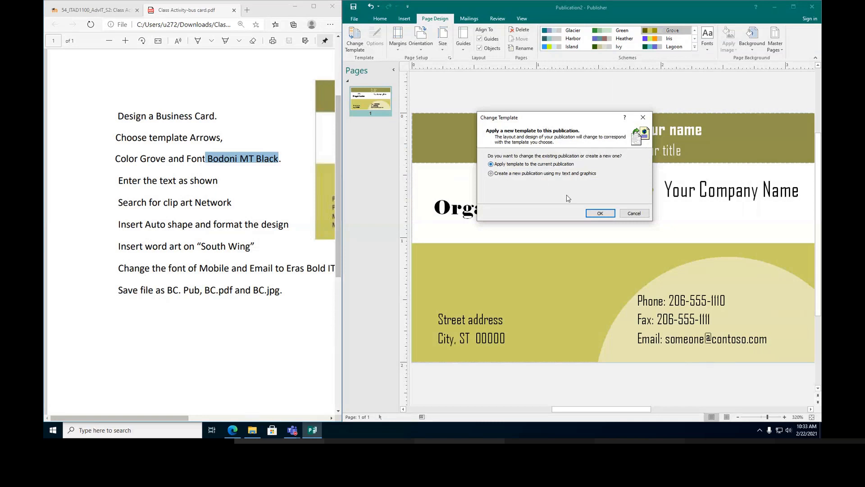
# Apply the Arrows/Grove/Bodoni MT Black template to the current publication and view the sample card in the instructions.
pyautogui.click(601, 213)
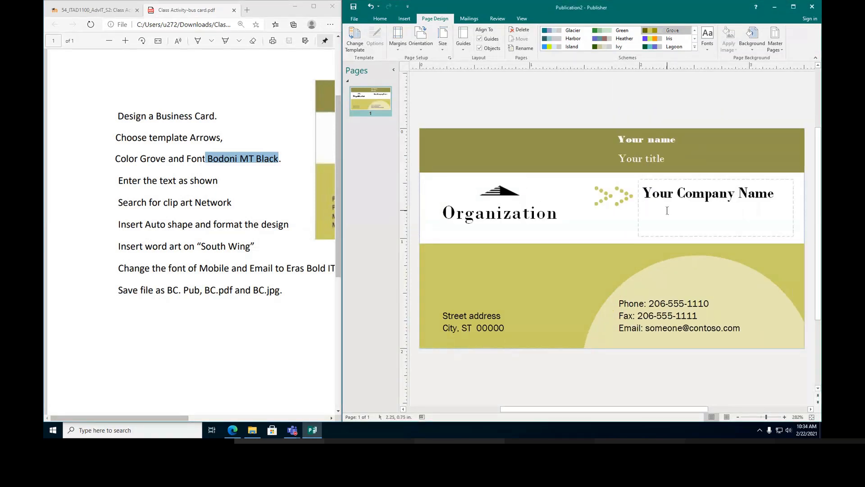
pyautogui.click(642, 158)
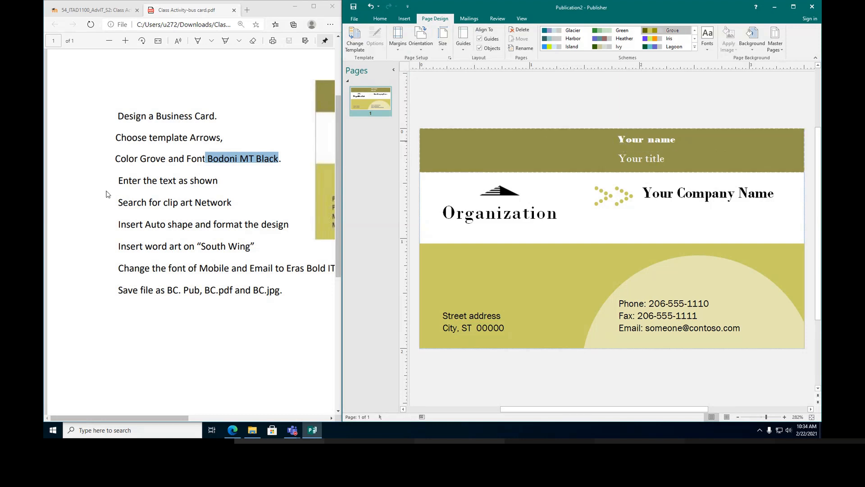
pyautogui.click(120, 180)
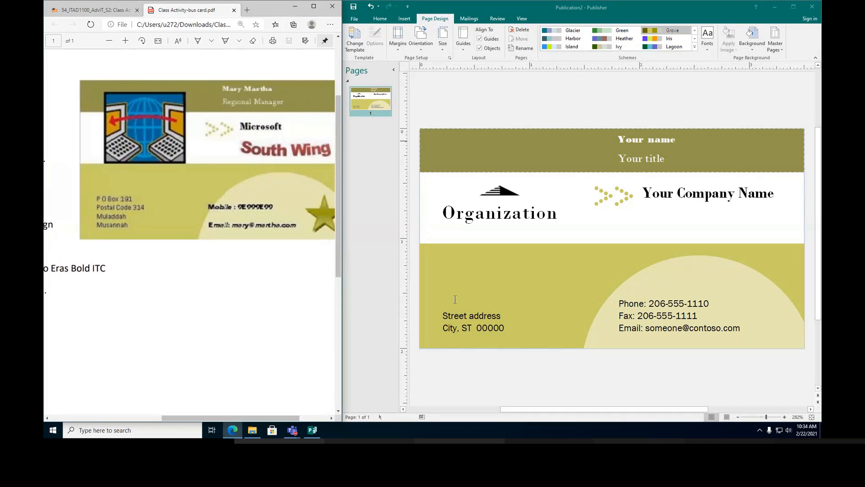
# Replace the placeholder name with Mary Martha.
pyautogui.doubleClick(645, 138)
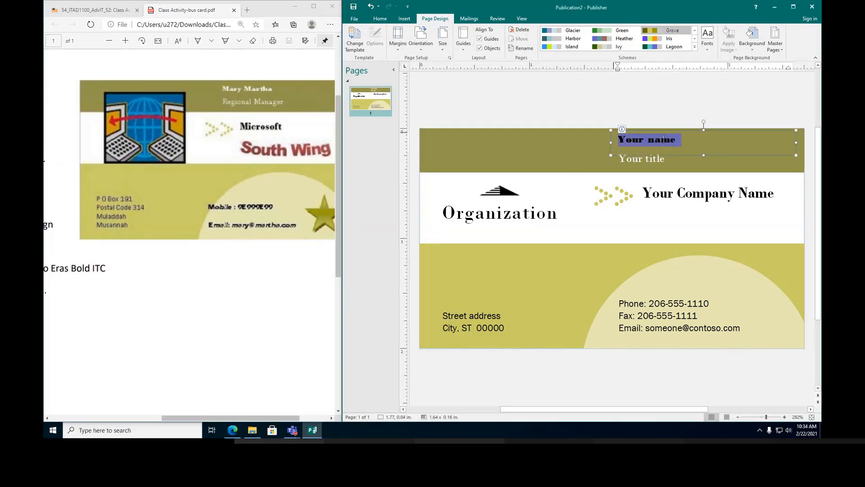
pyautogui.click(648, 139)
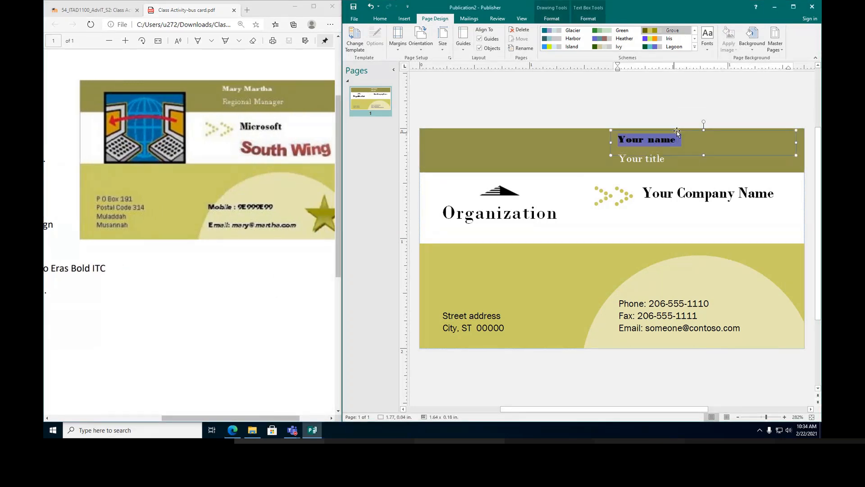
pyautogui.write('Mary')
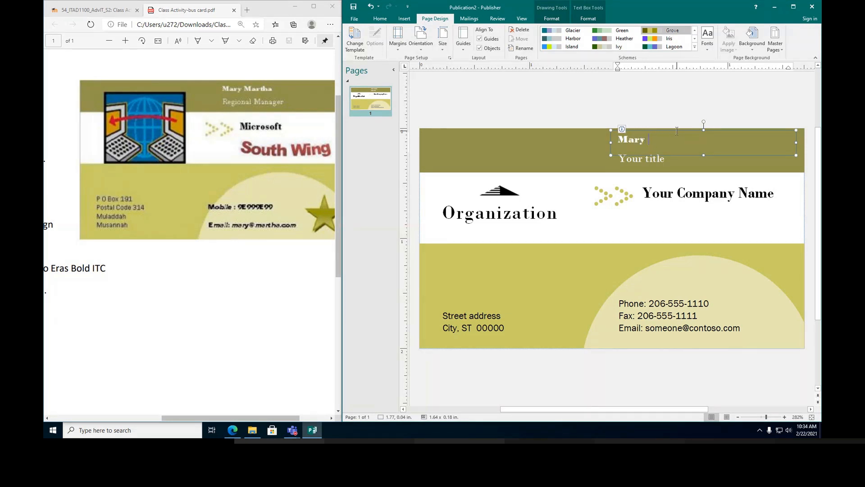
pyautogui.write('martha')
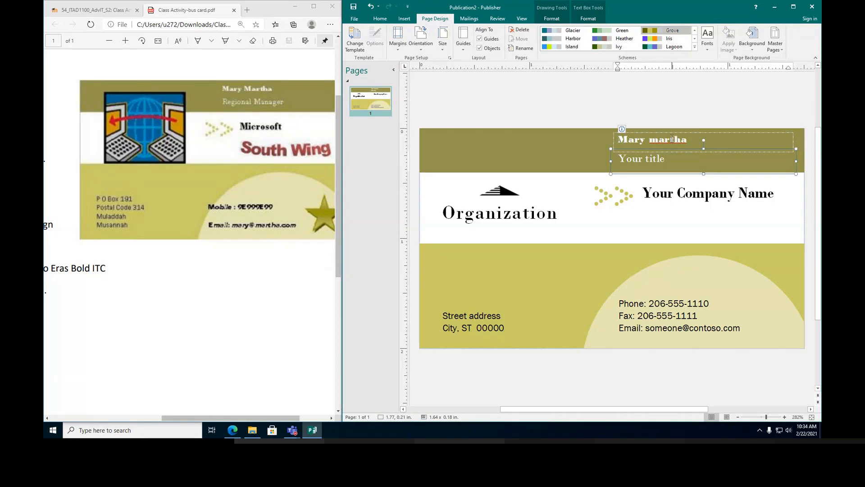
# Replace the placeholder title with Regional Manager.
pyautogui.click(641, 159)
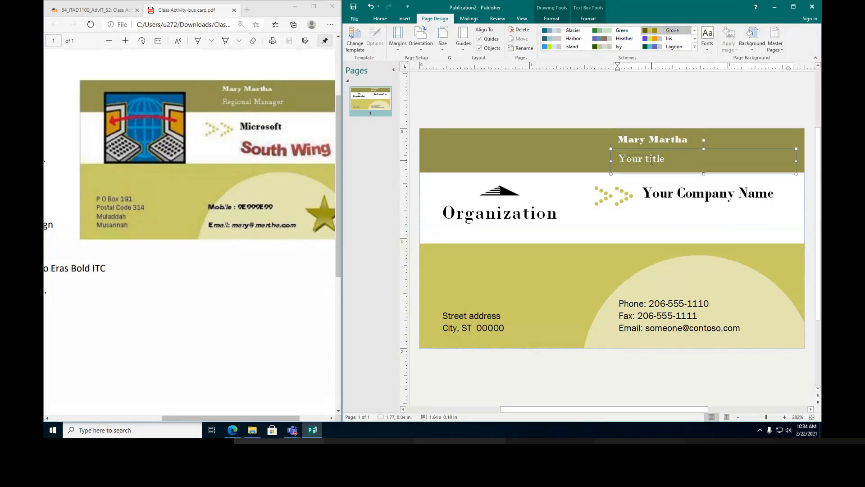
pyautogui.doubleClick(654, 158)
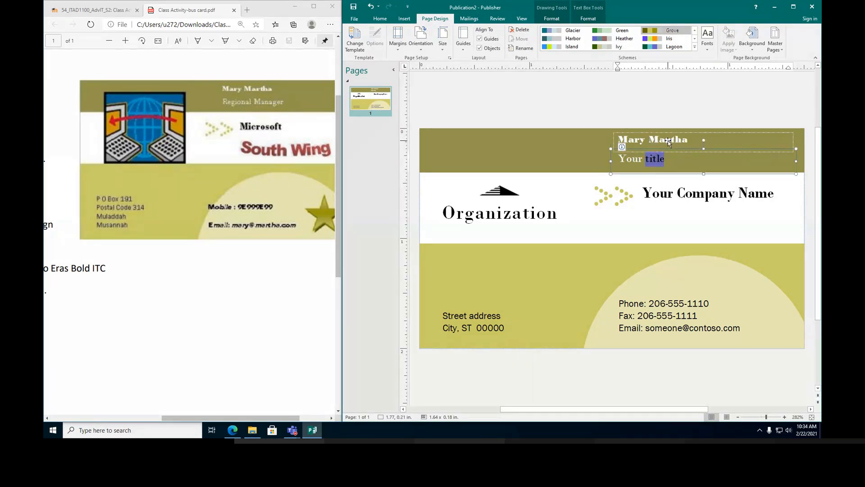
pyautogui.write('re==')
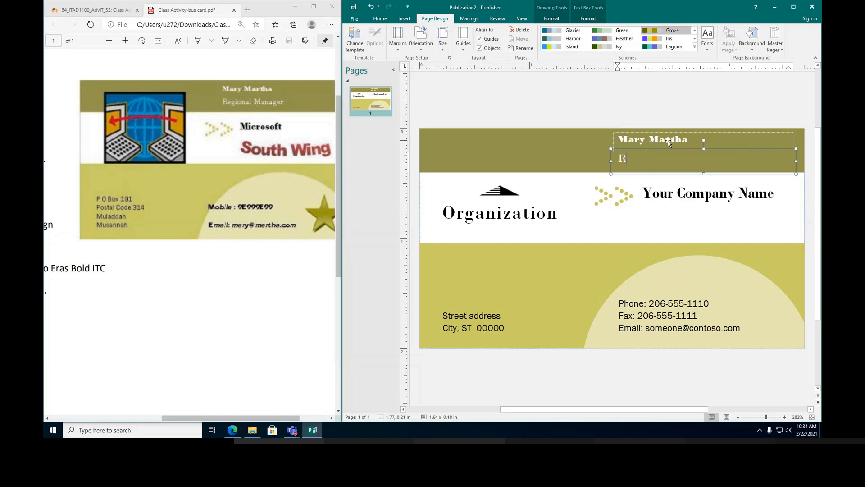
pyautogui.write('egional')
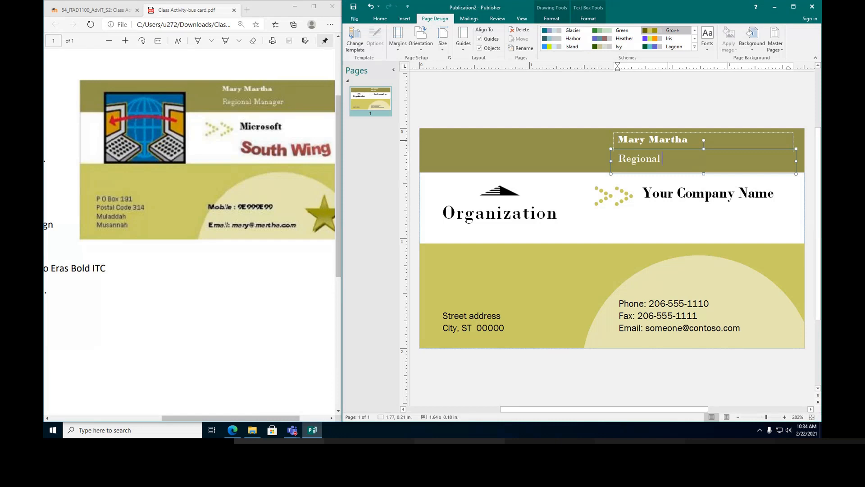
pyautogui.write('manager')
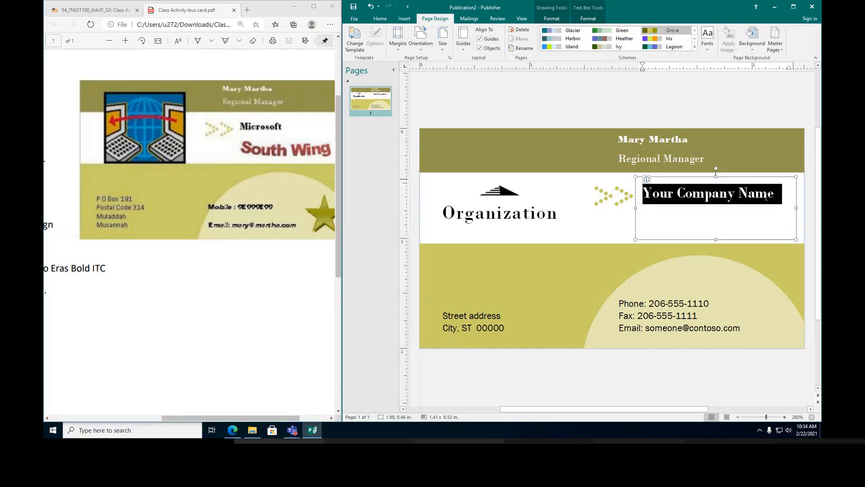
# Set the company name to Microsoft.
pyautogui.write('Micr')
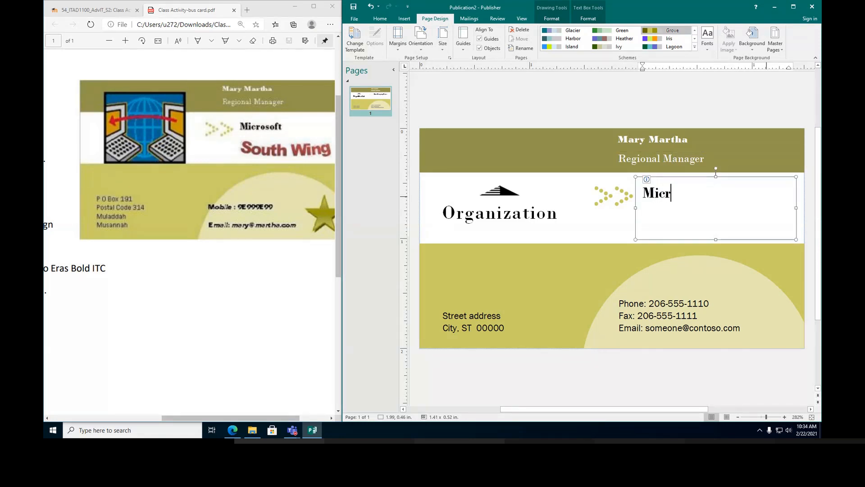
pyautogui.write('osoft')
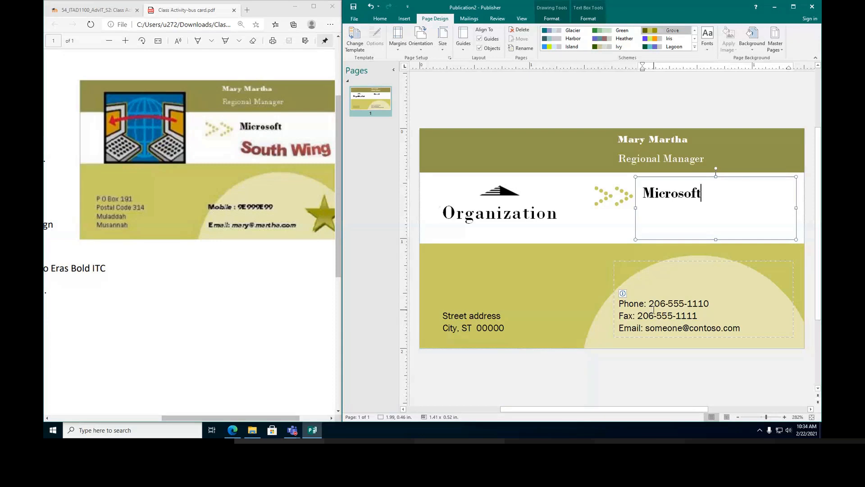
pyautogui.click(664, 303)
pyautogui.write('m')
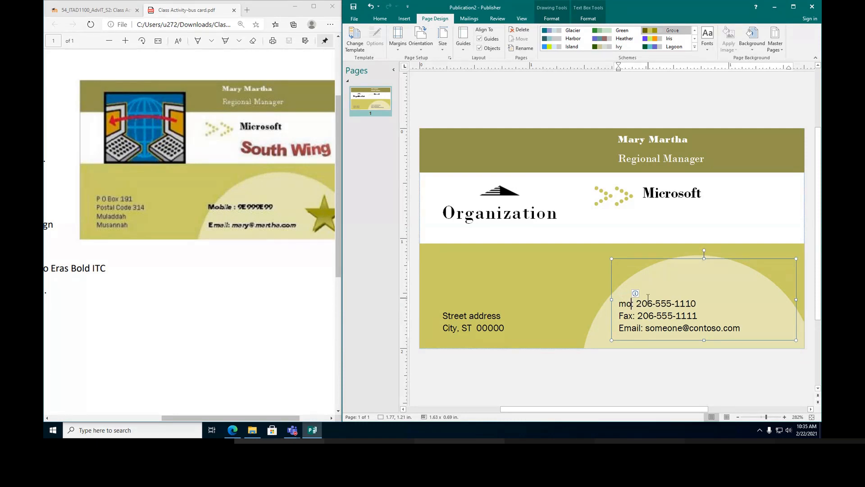
pyautogui.write('bile')
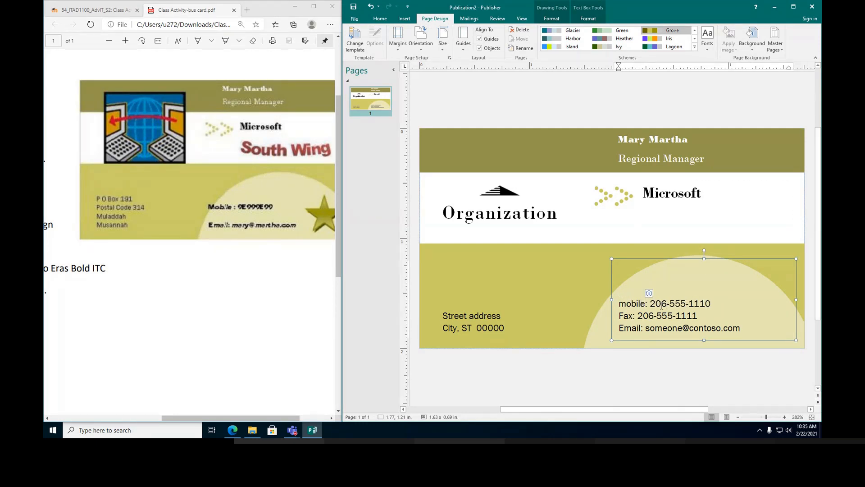
pyautogui.doubleClick(680, 304)
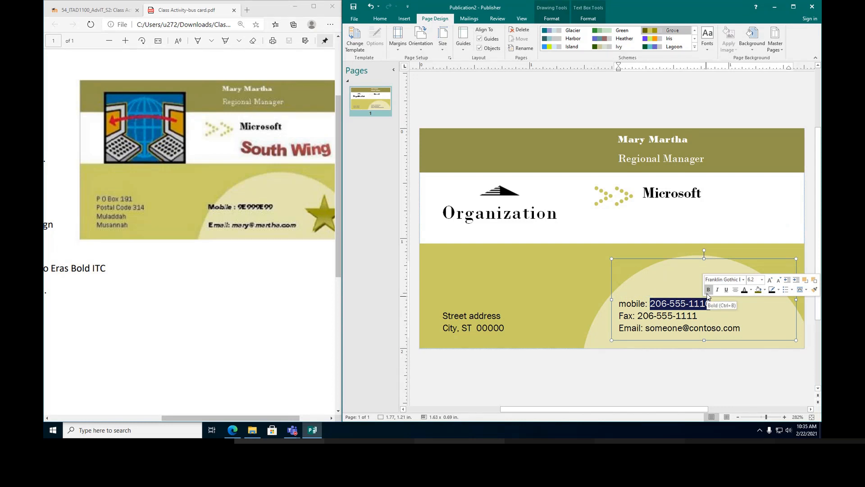
pyautogui.write('79')
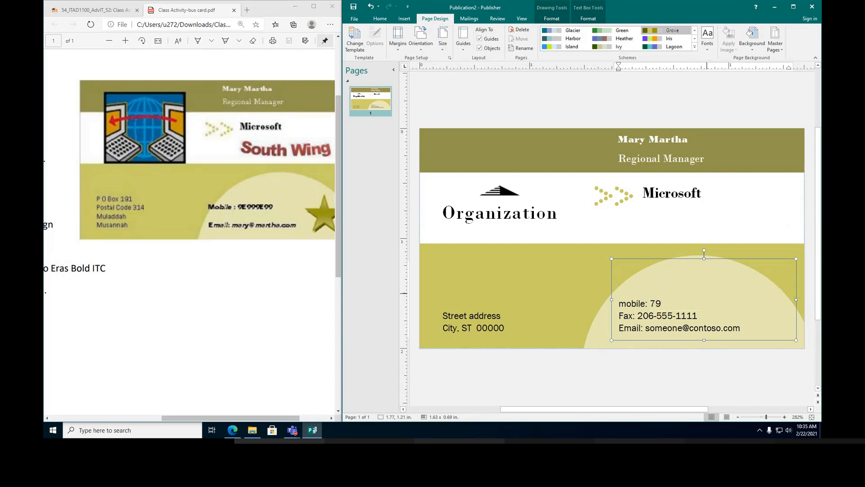
pyautogui.write('015609')
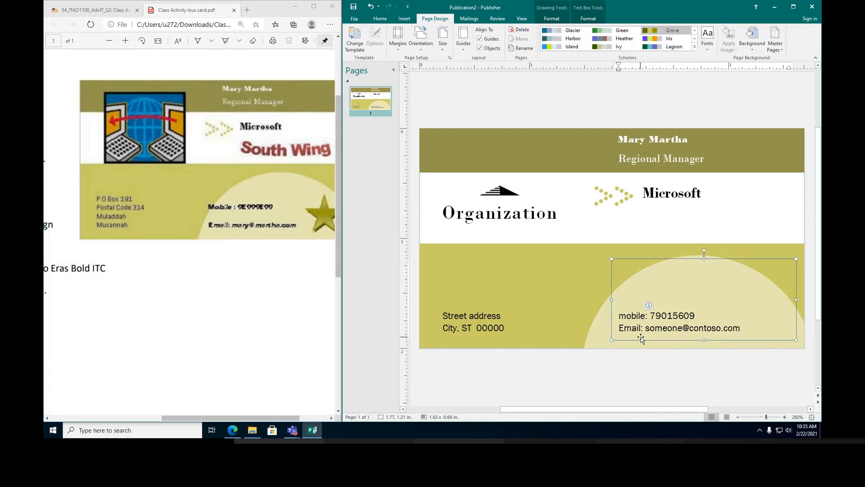
pyautogui.doubleClick(664, 328)
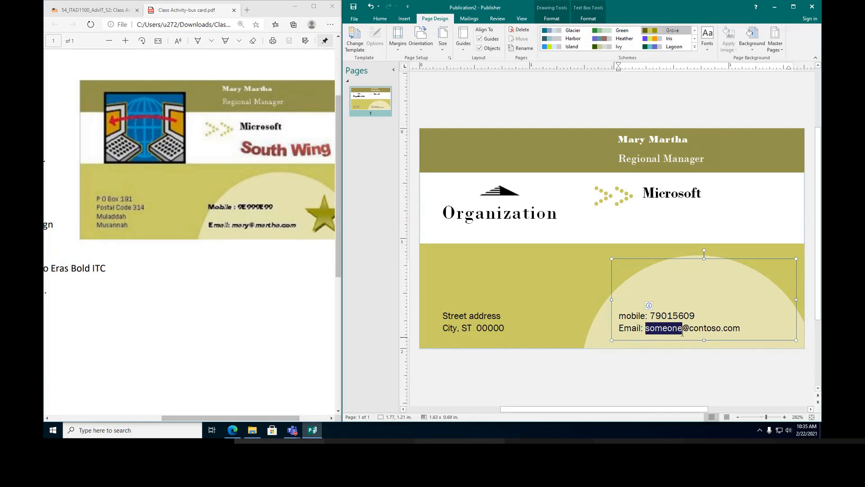
pyautogui.write('mar')
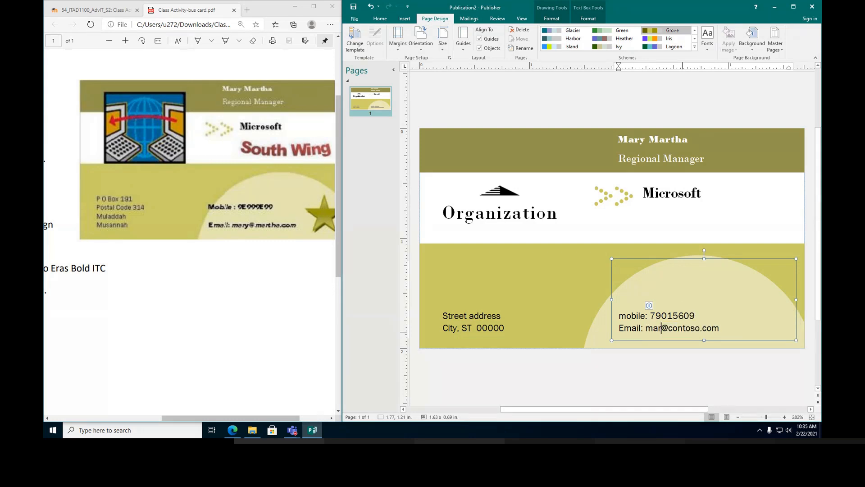
pyautogui.write('y')
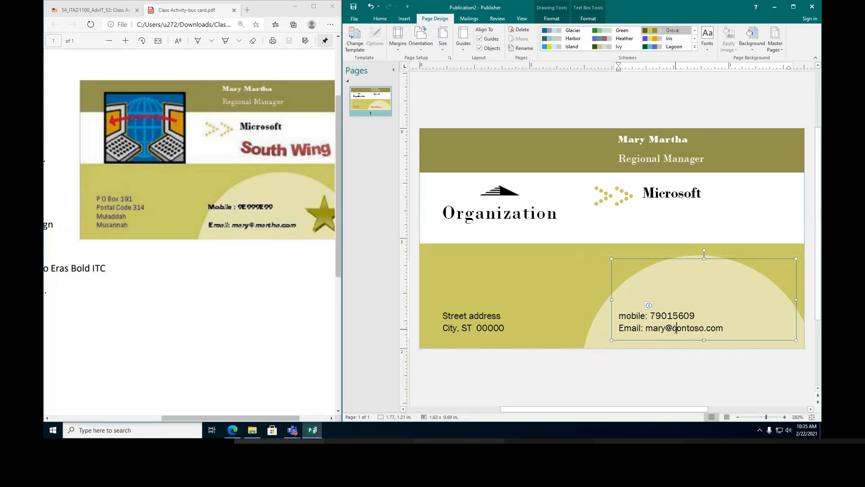
pyautogui.doubleClick(690, 328)
pyautogui.write('martha')
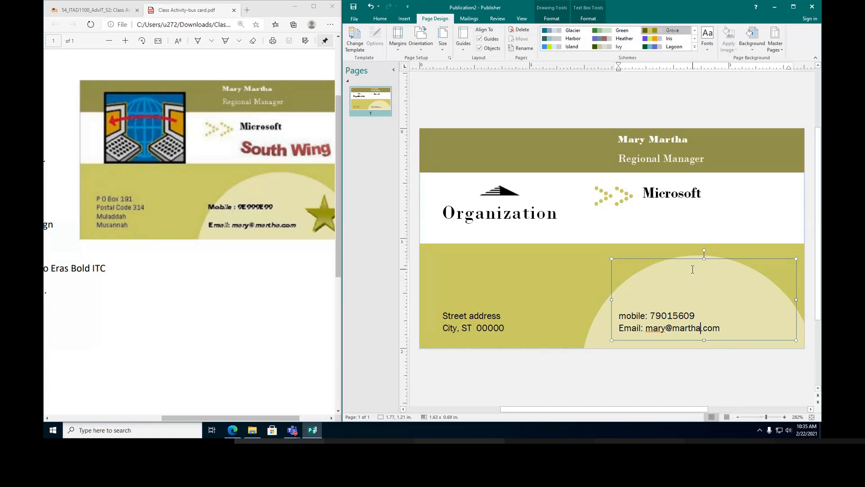
pyautogui.click(471, 320)
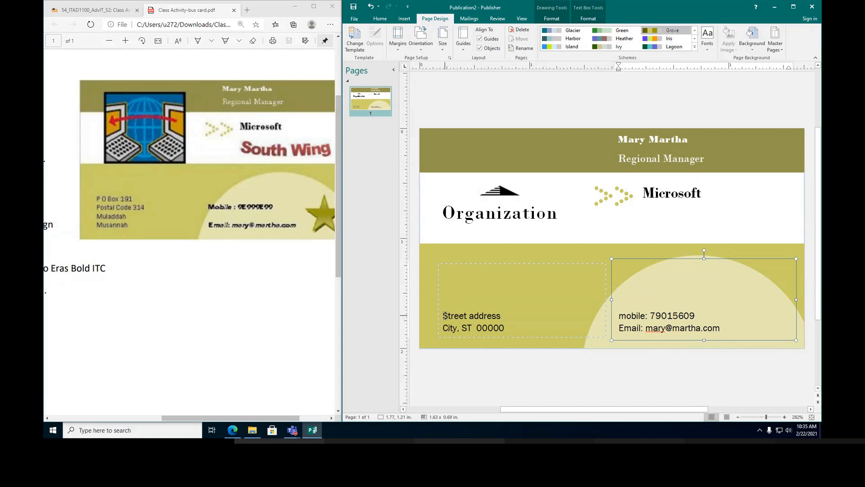
pyautogui.doubleClick(471, 315)
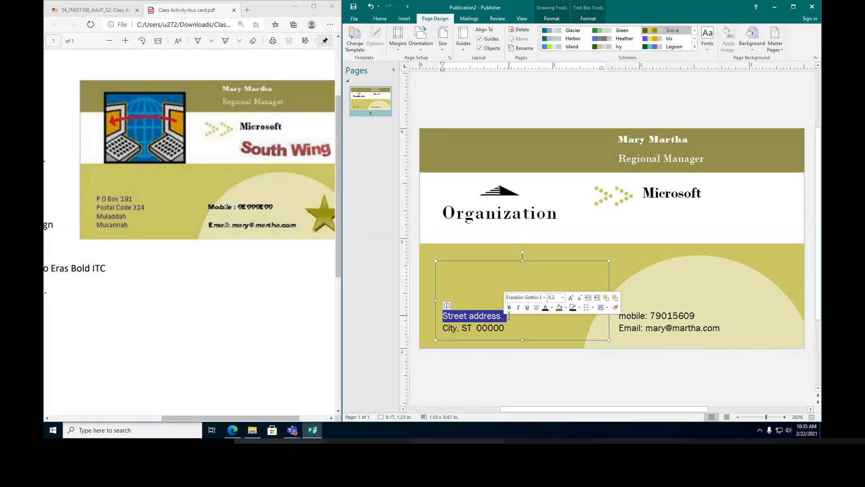
pyautogui.write('P.')
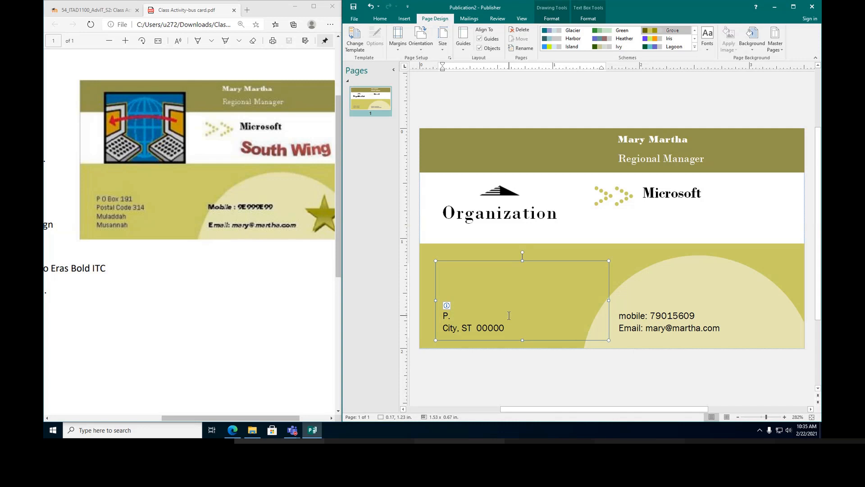
pyautogui.write('O')
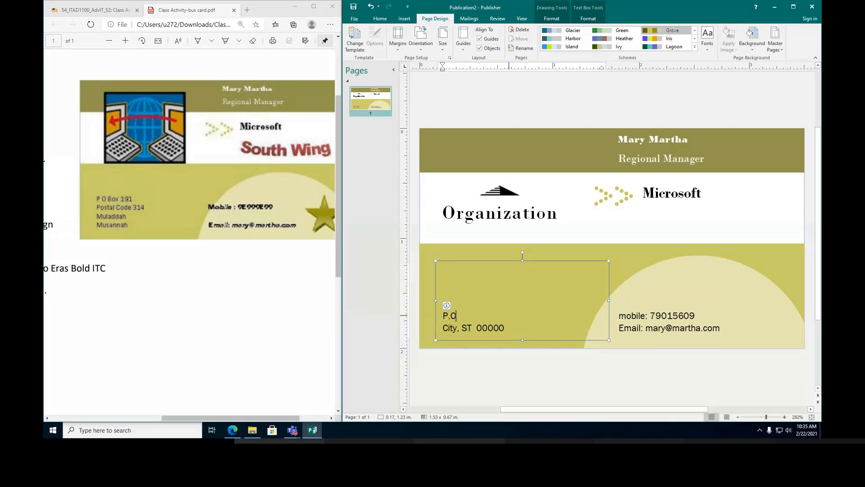
pyautogui.write('. box')
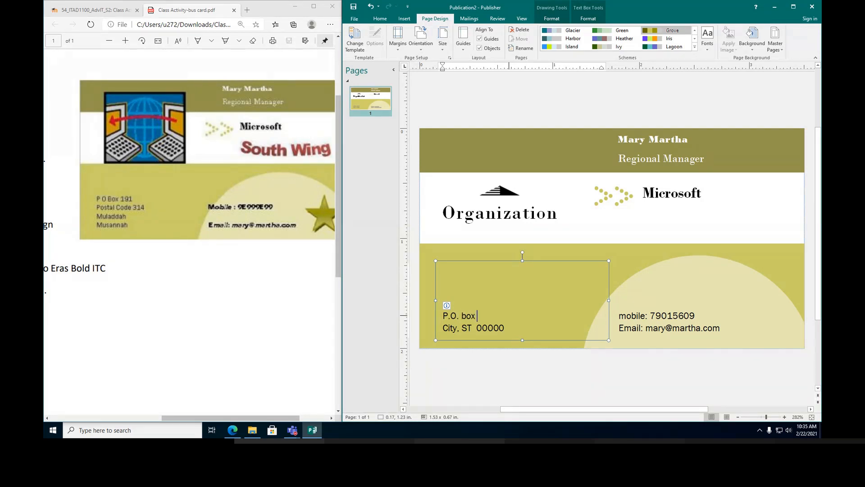
pyautogui.write('191')
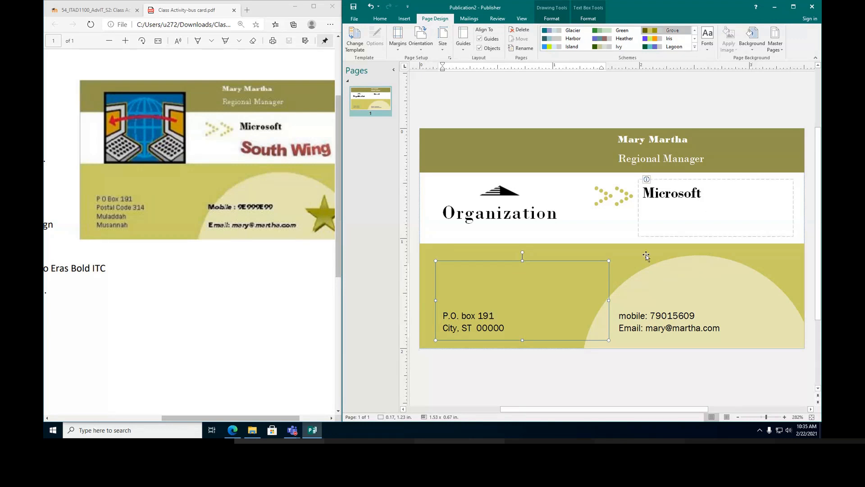
pyautogui.click(473, 321)
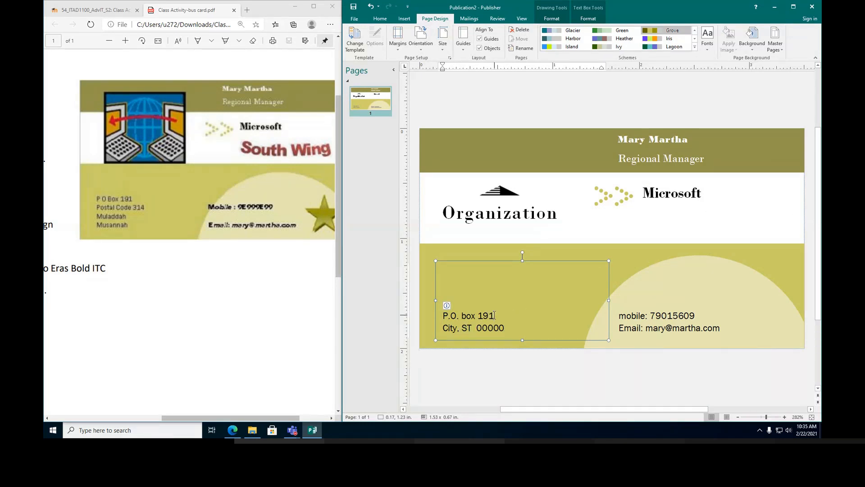
pyautogui.write('pos')
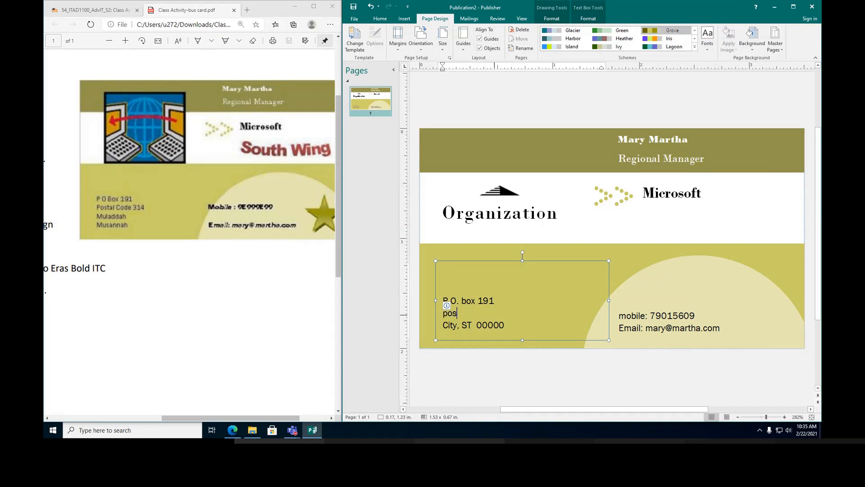
pyautogui.write('tal')
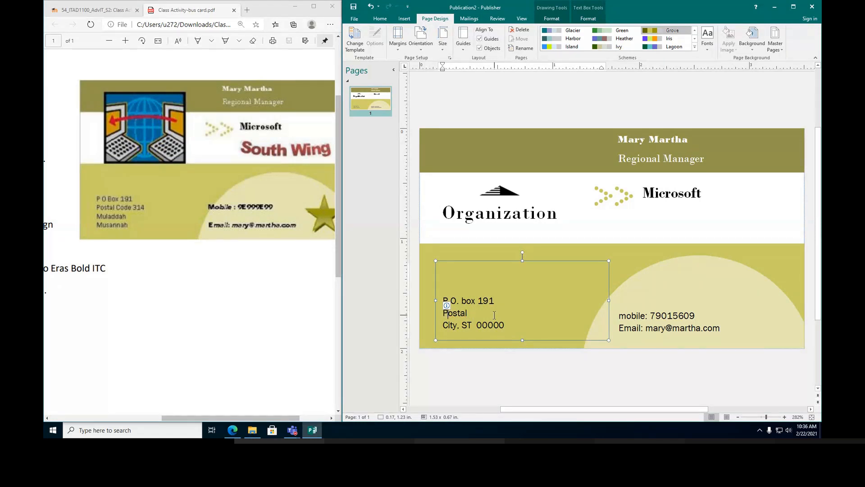
pyautogui.click(468, 312)
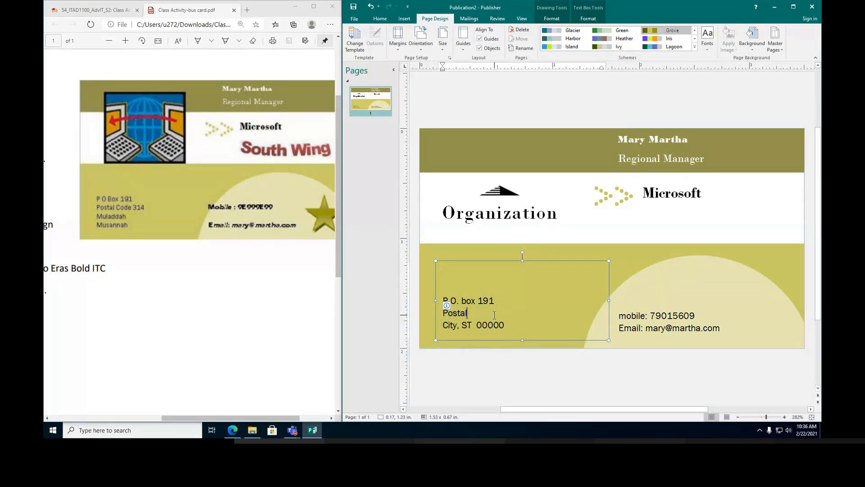
pyautogui.write('code')
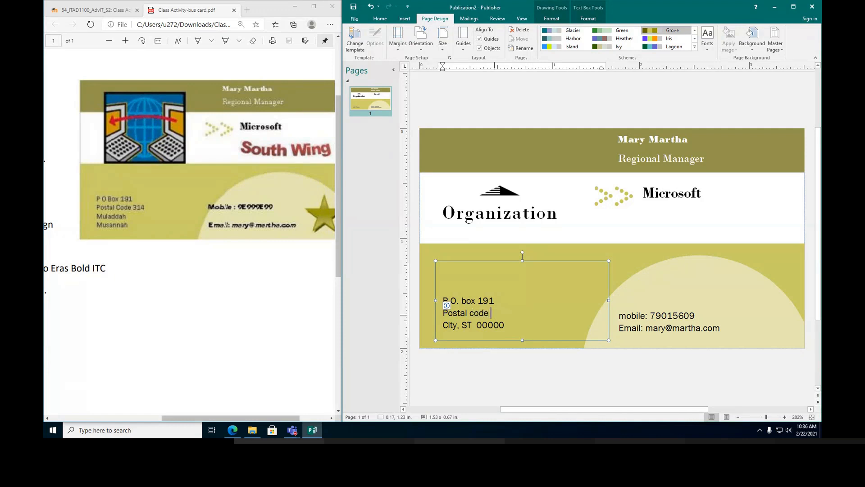
pyautogui.write('314')
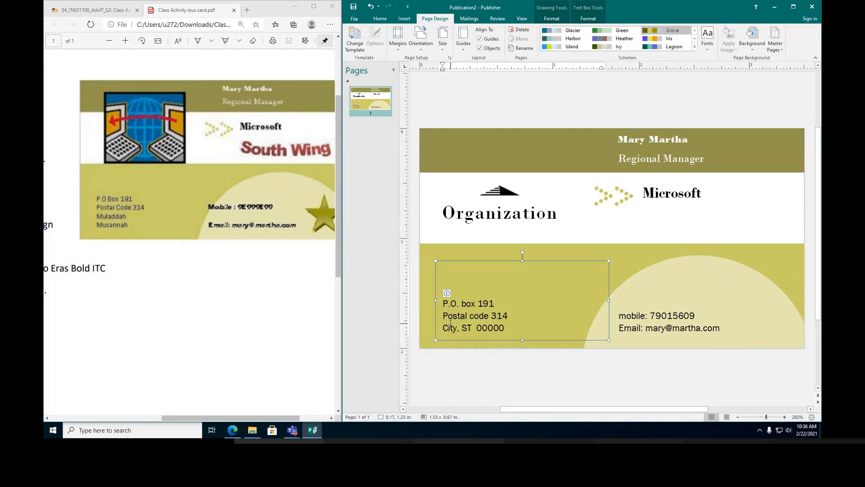
# Replace the City, ST 00000 placeholder line with Muladdah and Musannah.
pyautogui.tripleClick(474, 327)
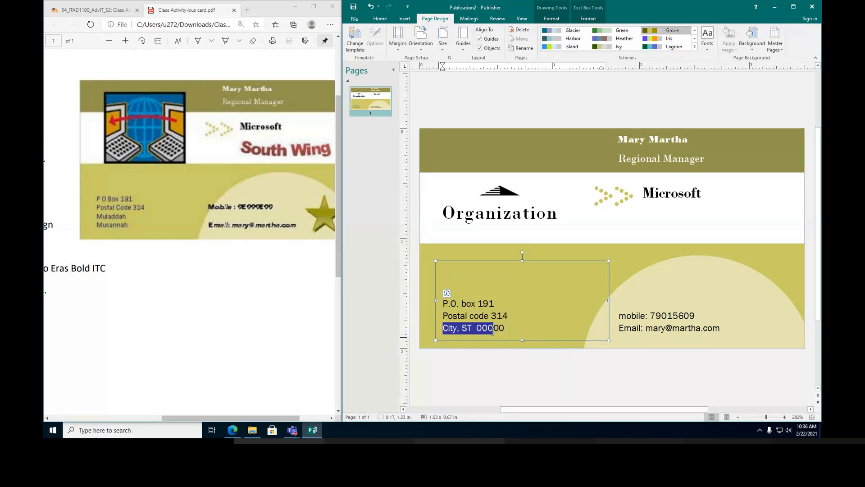
pyautogui.press('ctrl+a')
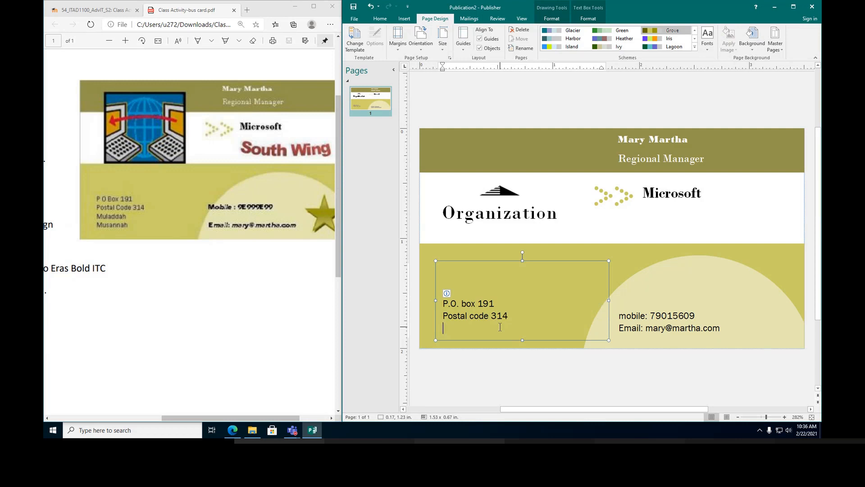
pyautogui.write('Mula')
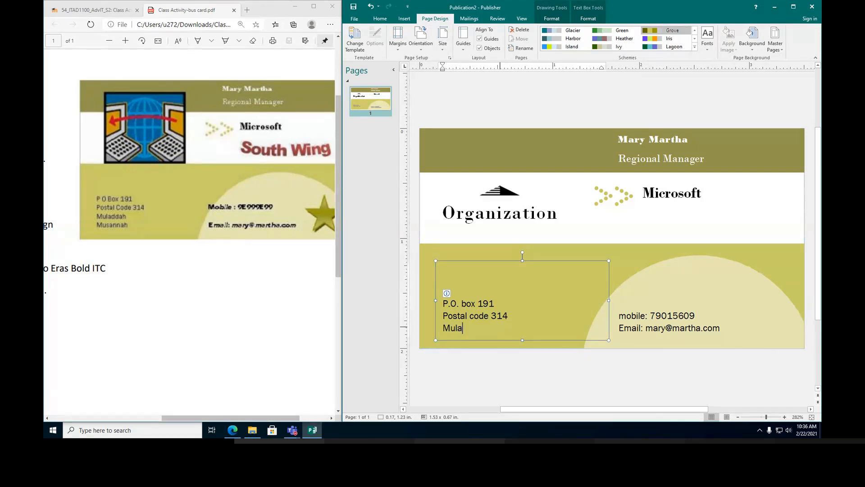
pyautogui.write('dda')
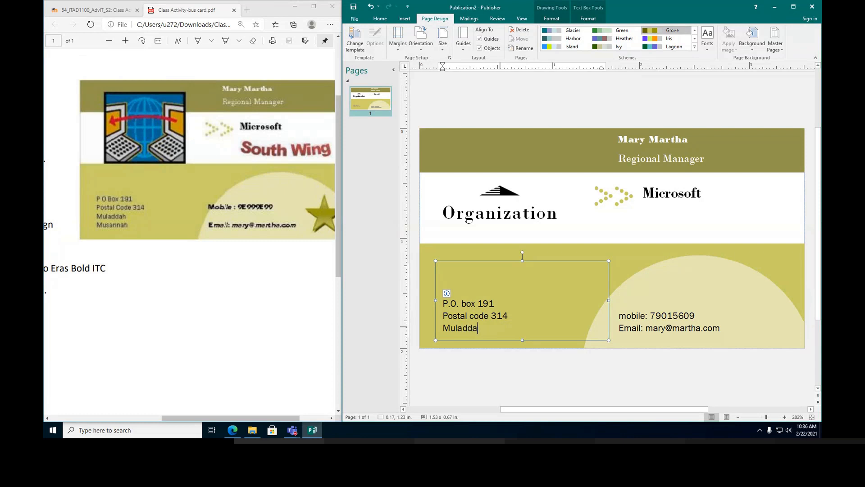
pyautogui.write('h')
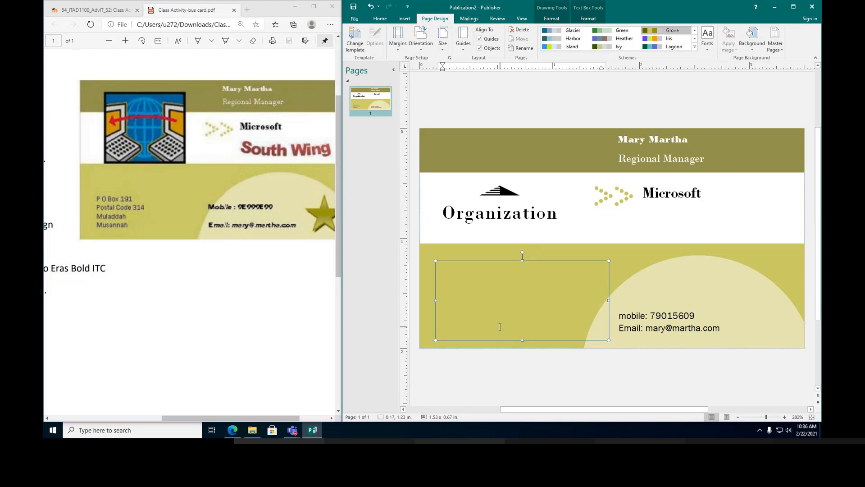
pyautogui.write('P.O. box 191')
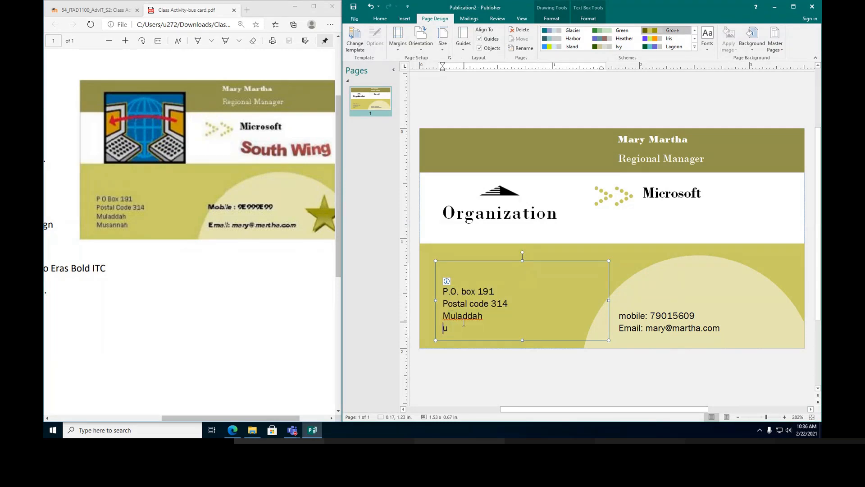
pyautogui.write('Mu')
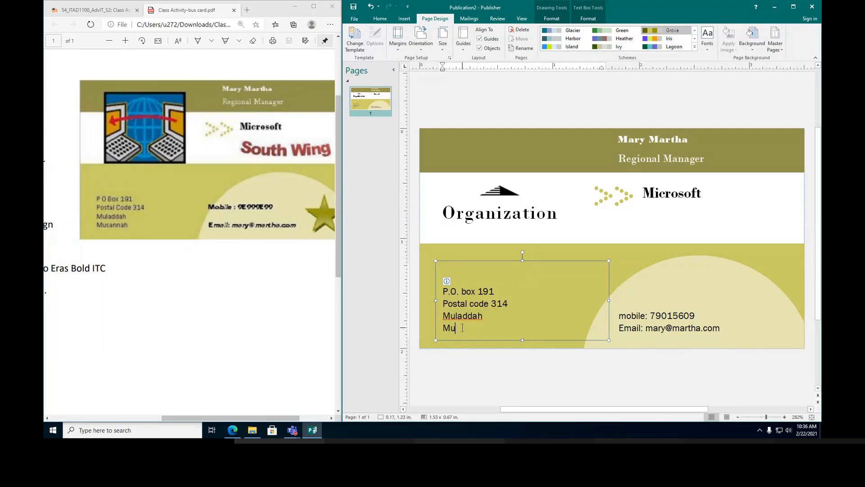
pyautogui.write('sann')
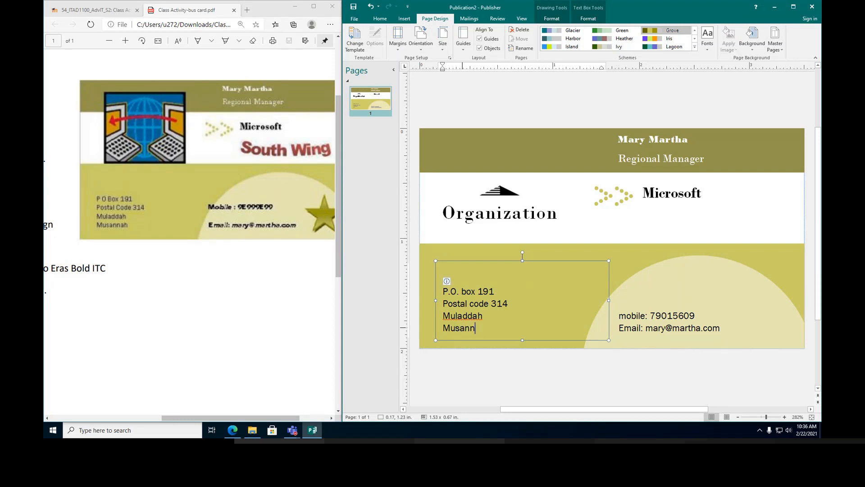
pyautogui.write('ah')
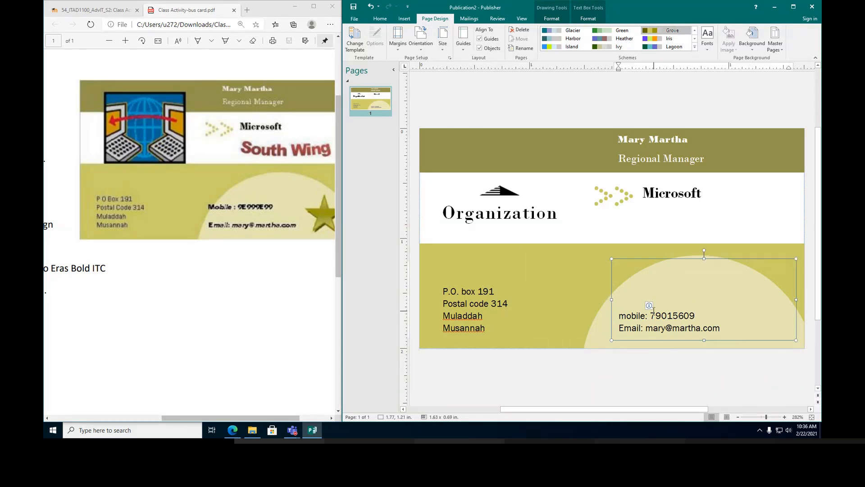
pyautogui.moveTo(276, 378)
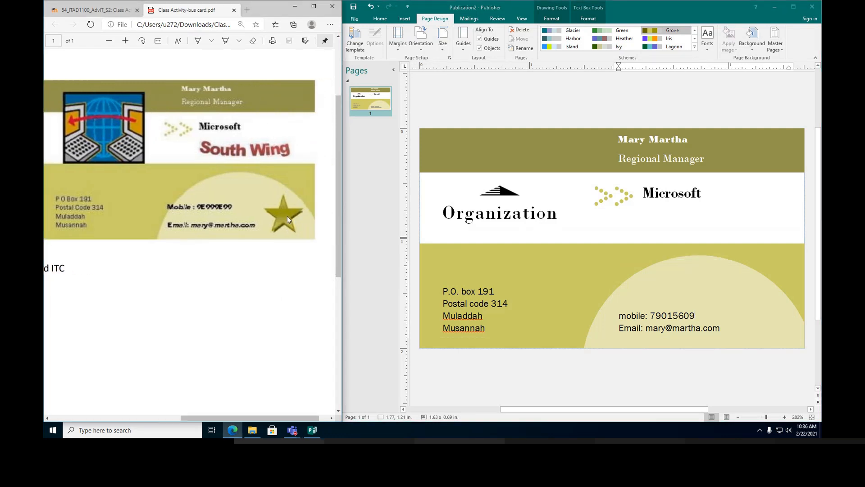
pyautogui.moveTo(283, 179)
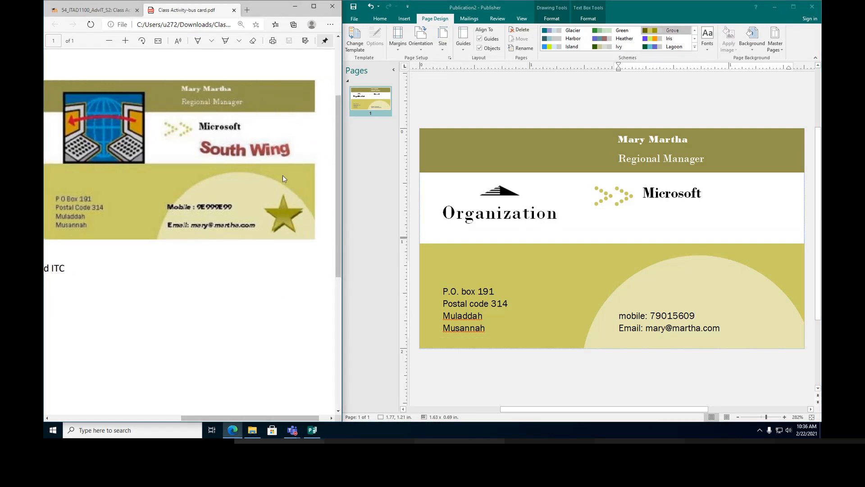
pyautogui.moveTo(288, 213)
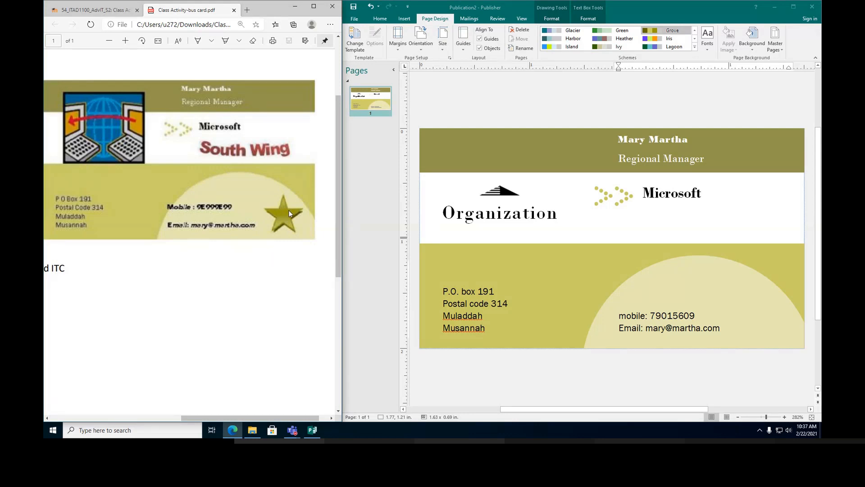
pyautogui.moveTo(393, 21)
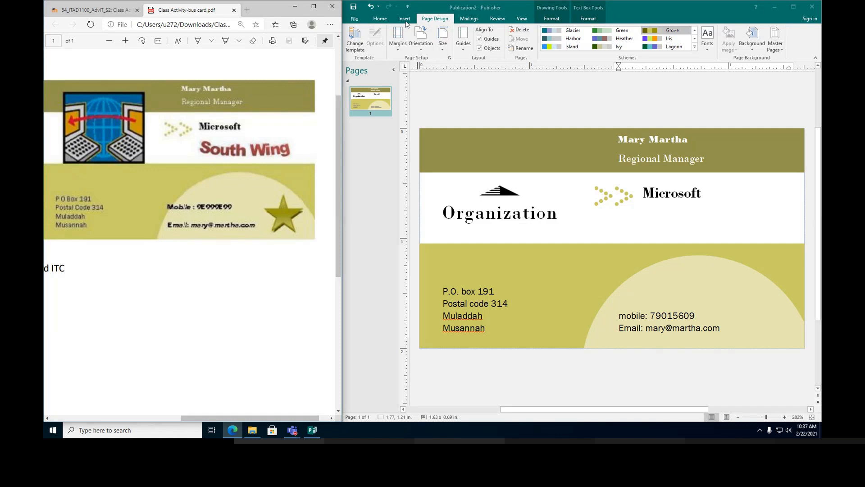
# Draw a star in the card's lower-right corner and fill it with the olive scheme colour.
pyautogui.click(404, 19)
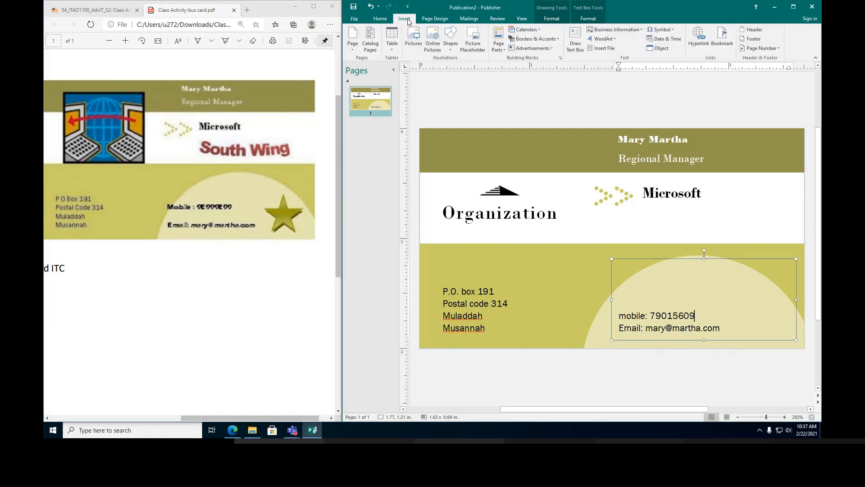
pyautogui.moveTo(450, 38)
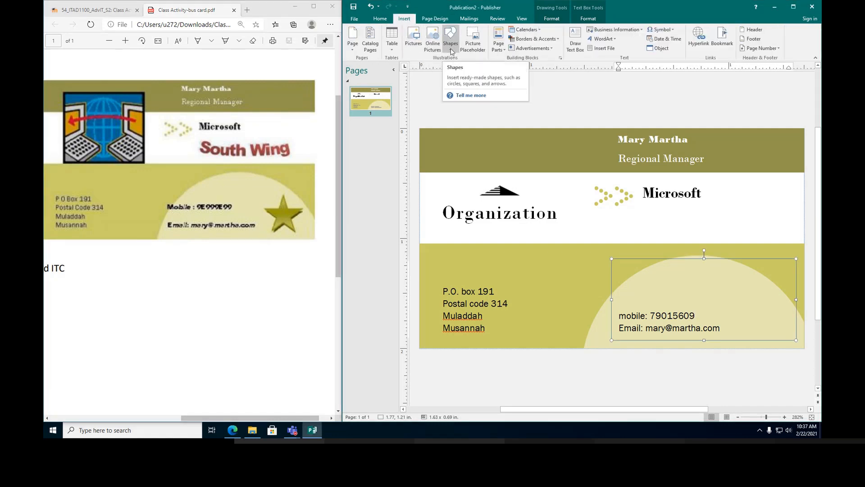
pyautogui.click(451, 39)
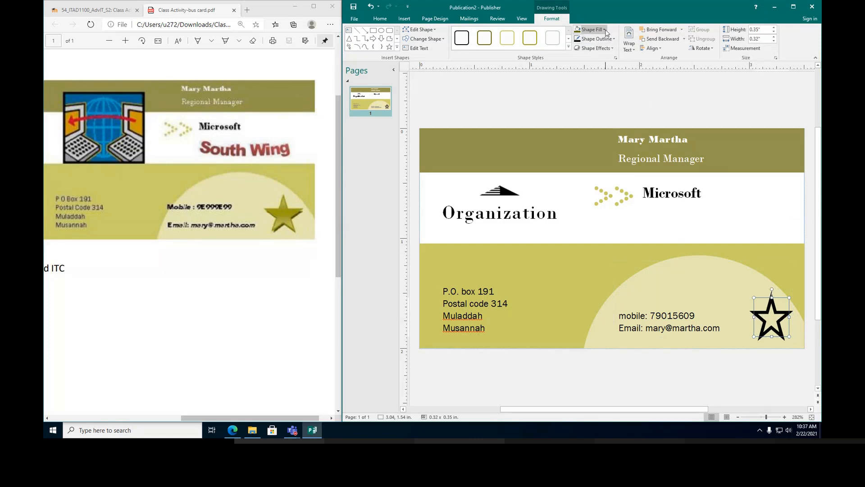
pyautogui.moveTo(590, 30)
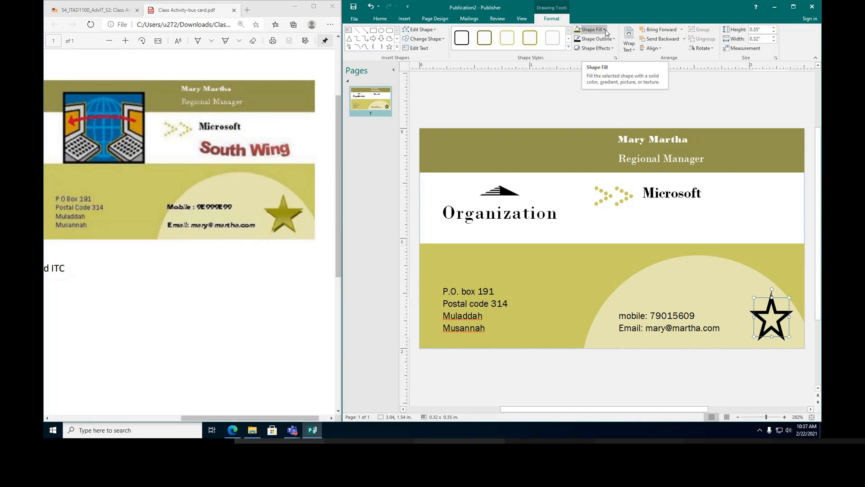
pyautogui.click(590, 30)
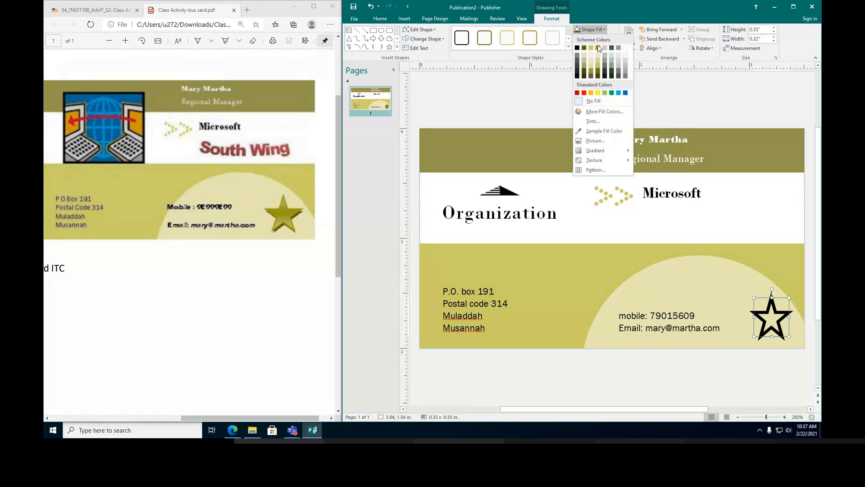
pyautogui.click(591, 47)
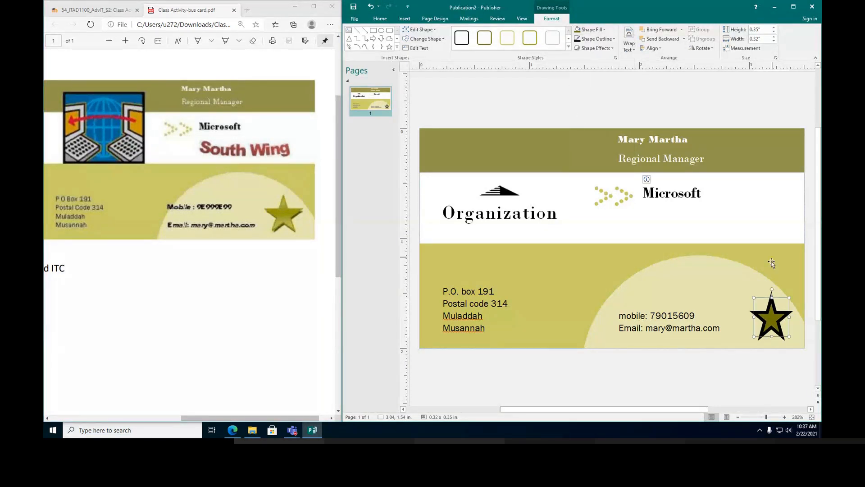
pyautogui.click(675, 366)
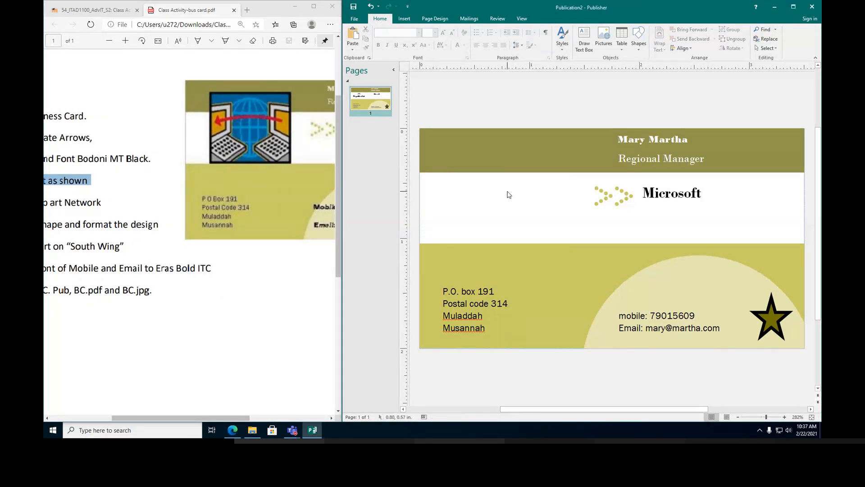
# Show the Insert options for adding pictures and shapes to the card.
pyautogui.click(404, 18)
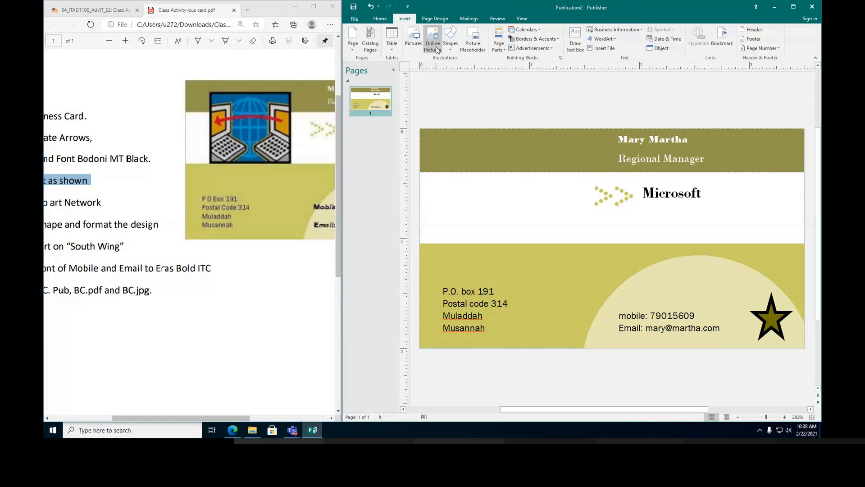
# Search online pictures for 'network' and insert the globe image with a red pulse line.
pyautogui.click(432, 39)
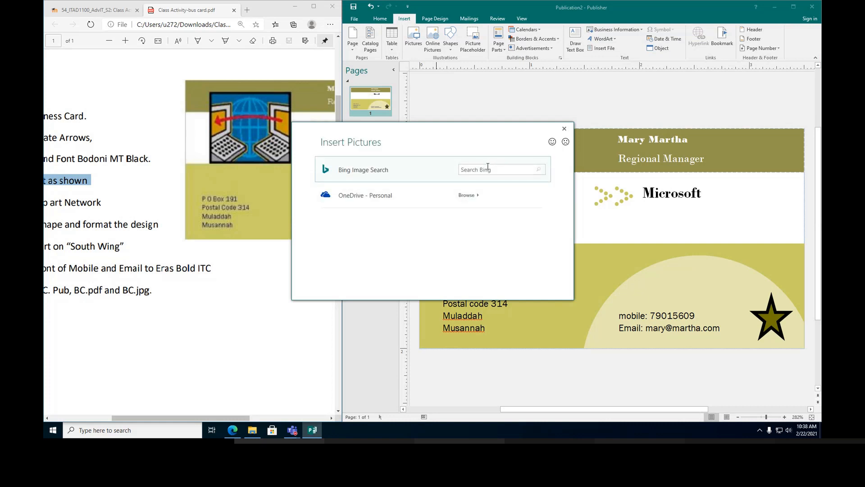
pyautogui.write('network')
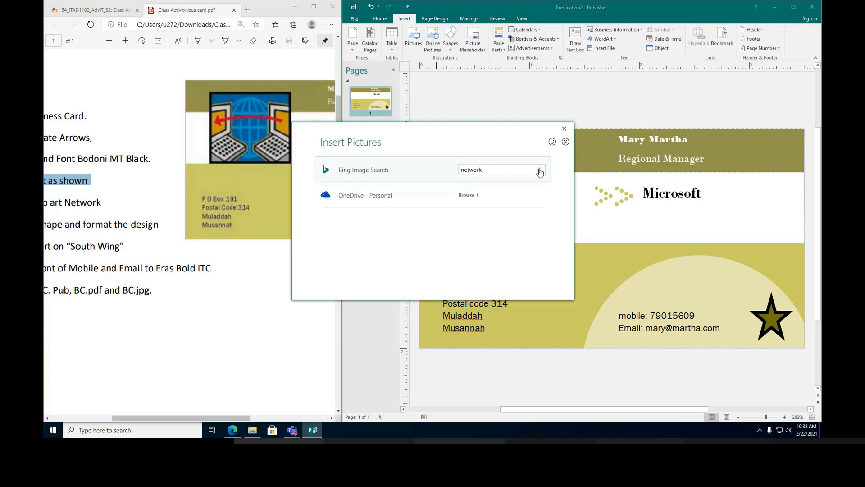
pyautogui.click(540, 171)
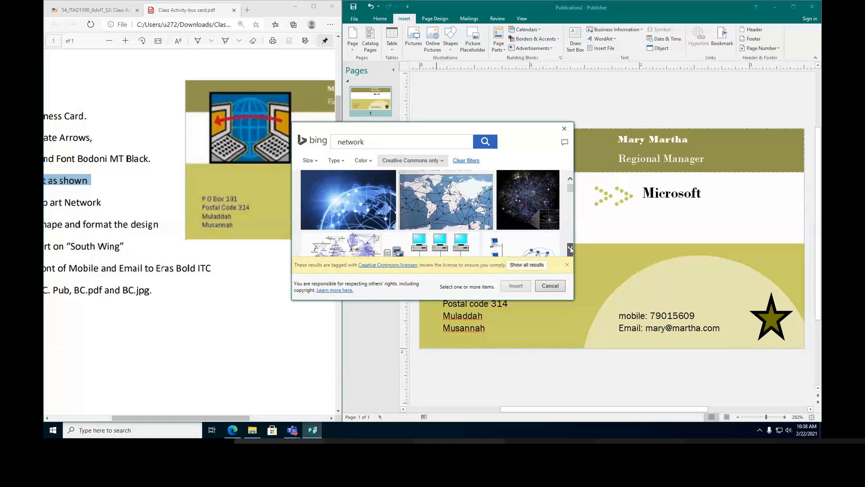
pyautogui.scroll(-3)
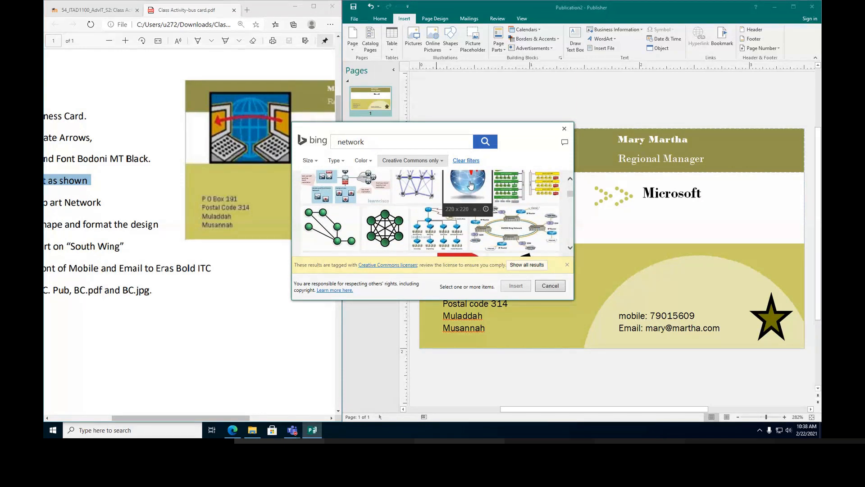
pyautogui.click(466, 186)
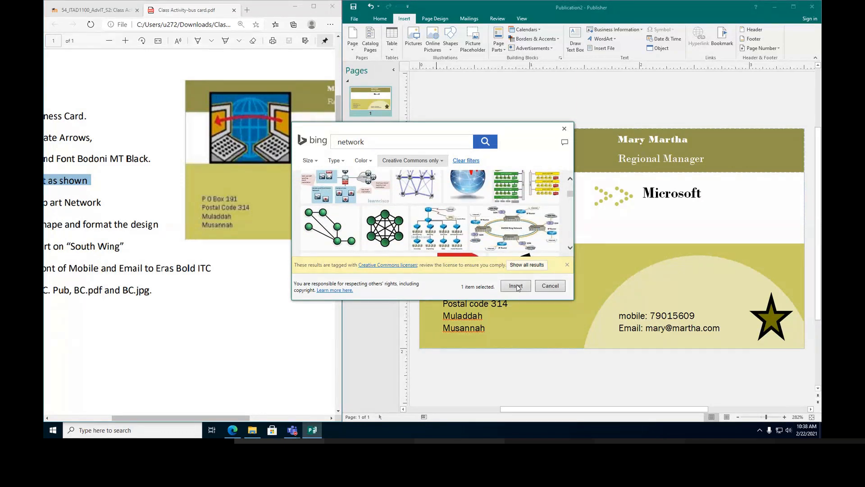
pyautogui.click(515, 286)
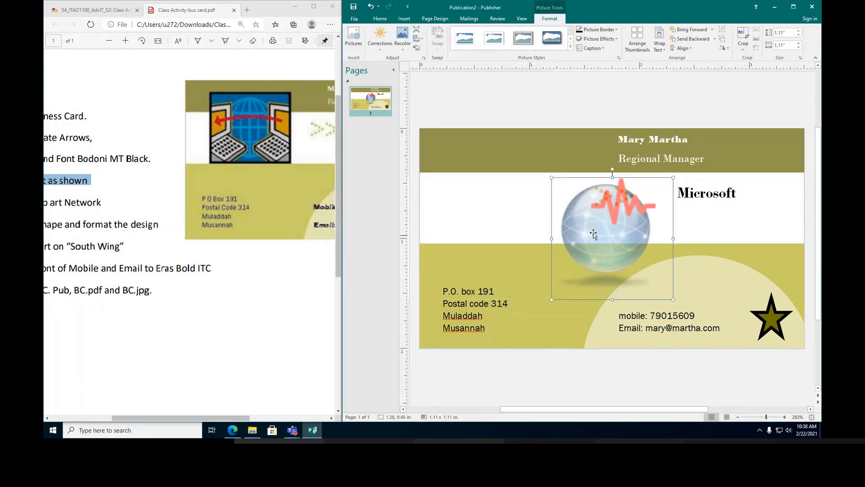
# Move the globe picture to the card's top-left corner, clear of the company name.
pyautogui.moveTo(593, 232); pyautogui.dragTo(473, 199)
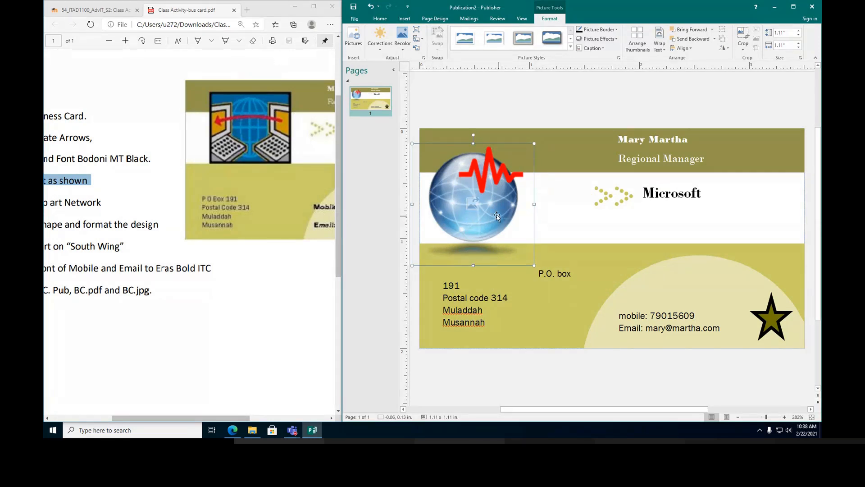
pyautogui.moveTo(496, 216); pyautogui.dragTo(483, 202)
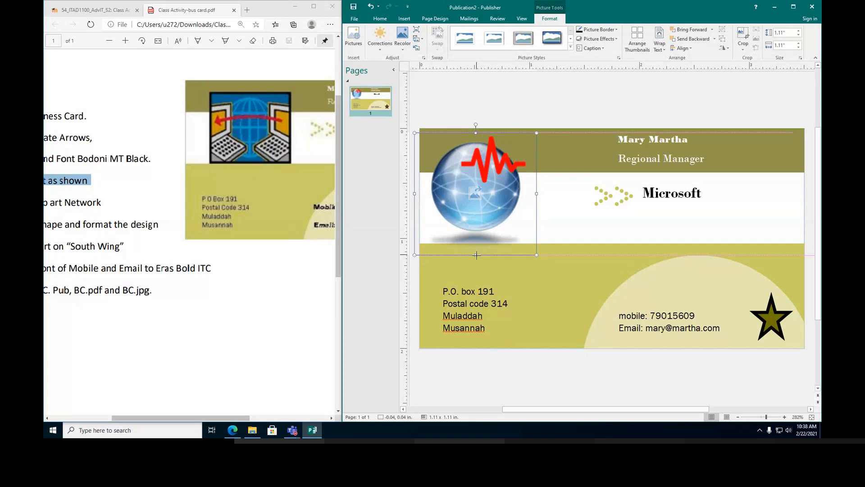
pyautogui.click(587, 238)
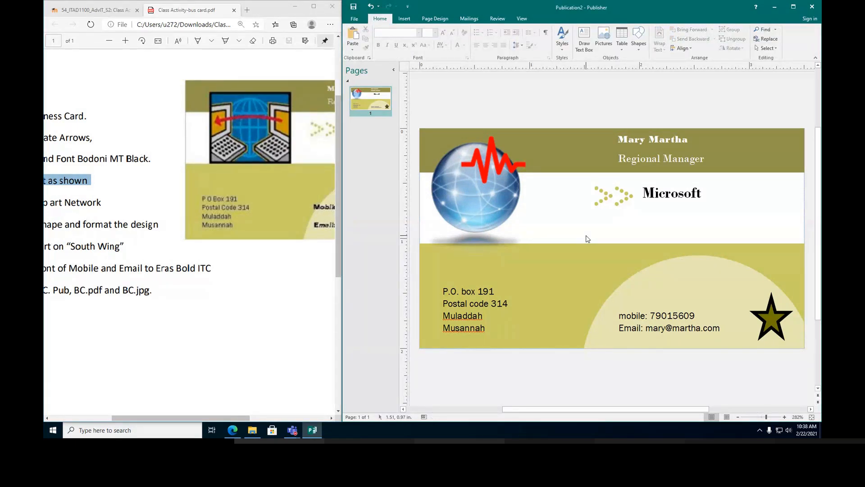
pyautogui.click(490, 198)
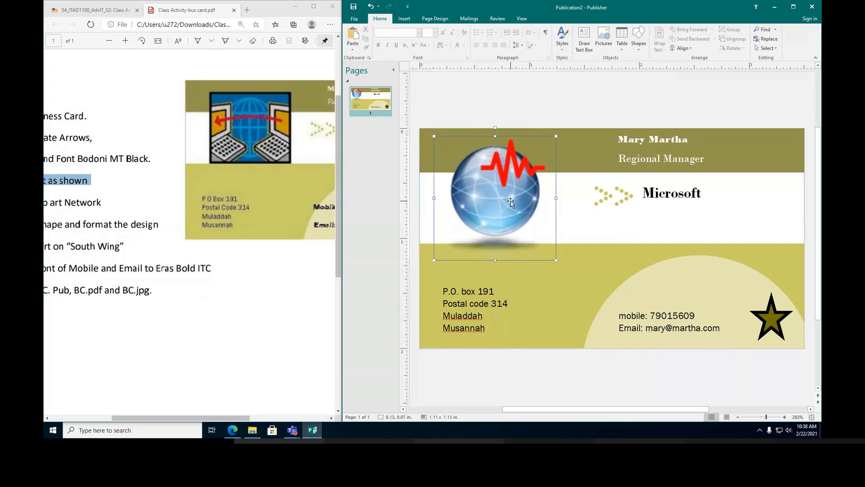
pyautogui.click(407, 263)
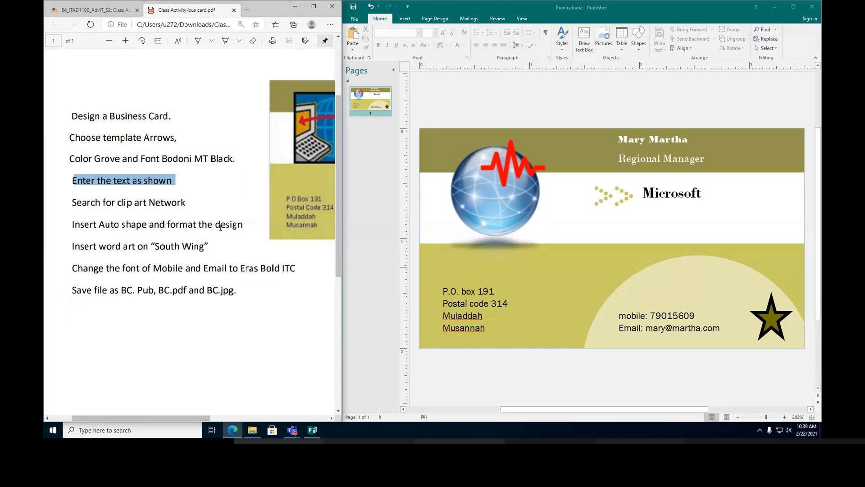
pyautogui.click(772, 317)
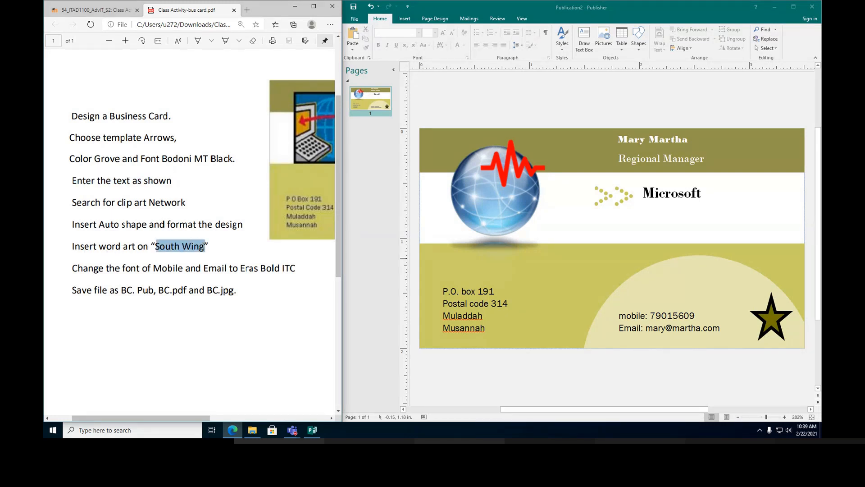
pyautogui.rightClick(179, 245)
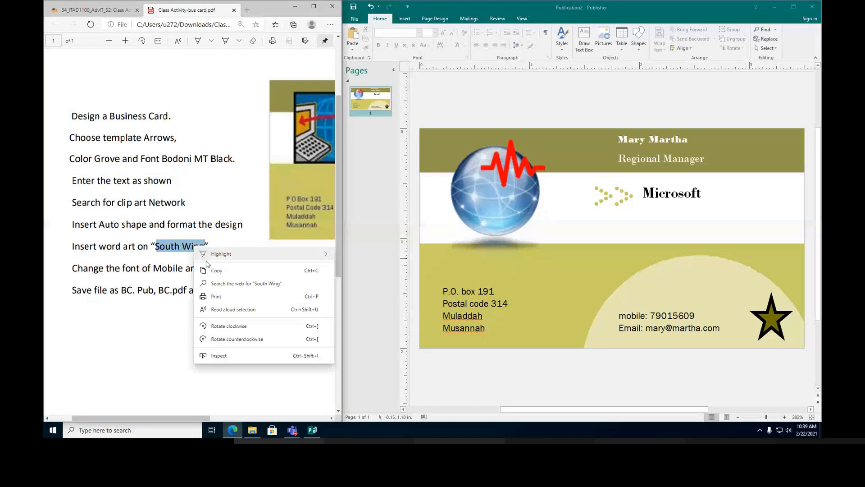
pyautogui.click(574, 14)
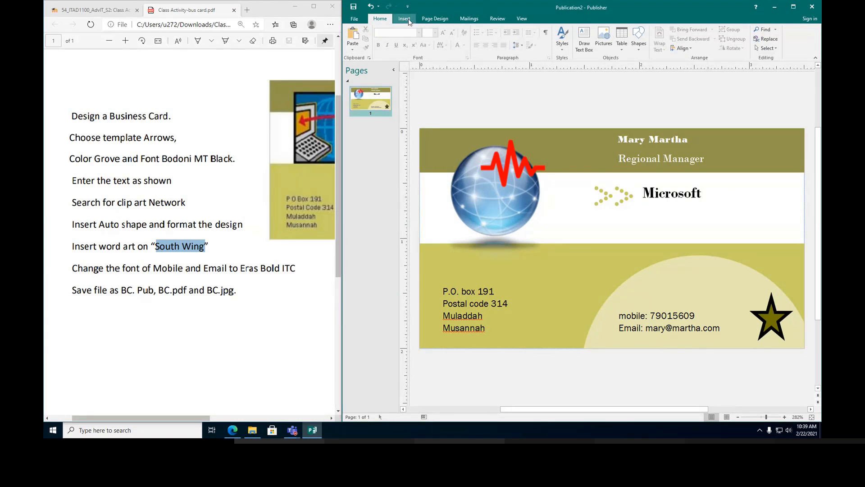
# Add red curved 'South Wing' WordArt, shrink it and place it under the Microsoft name.
pyautogui.click(404, 18)
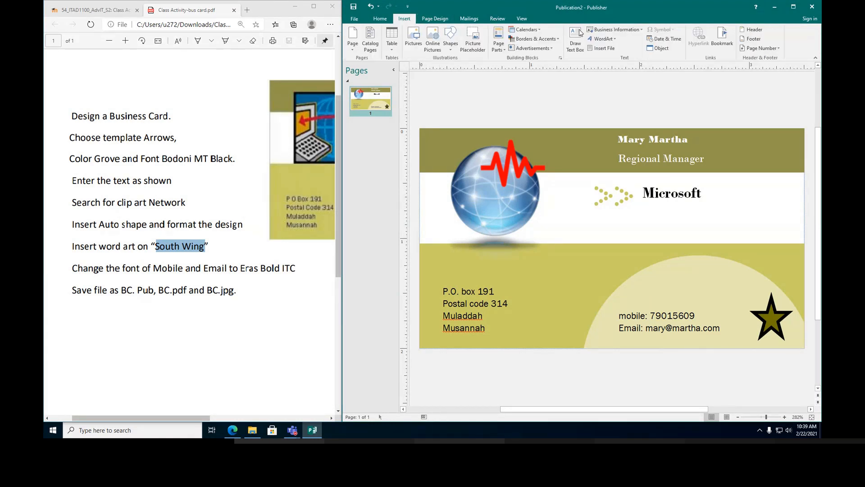
pyautogui.moveTo(605, 38)
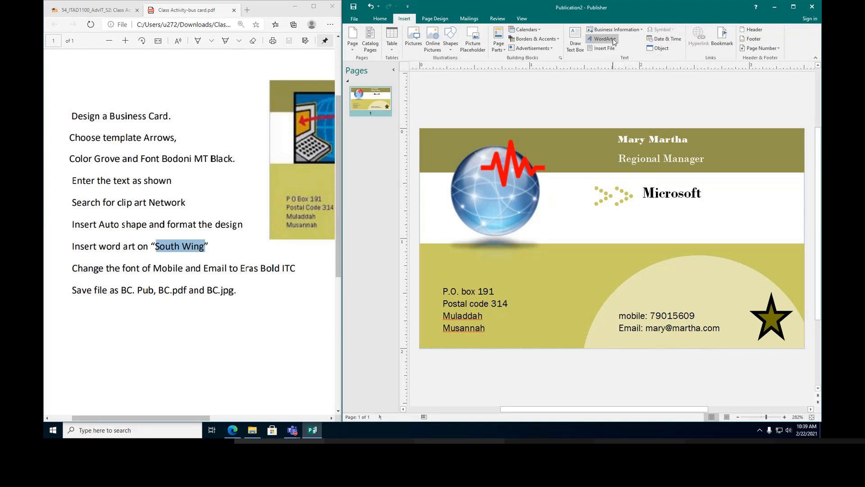
pyautogui.click(602, 39)
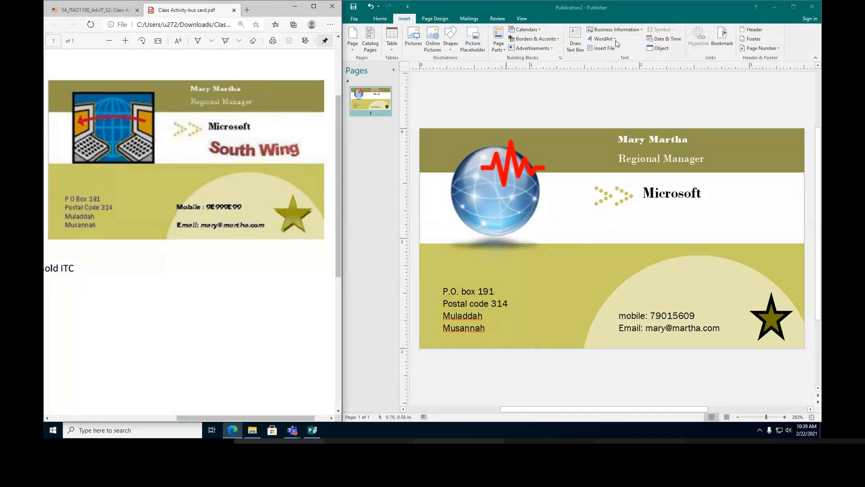
pyautogui.click(602, 39)
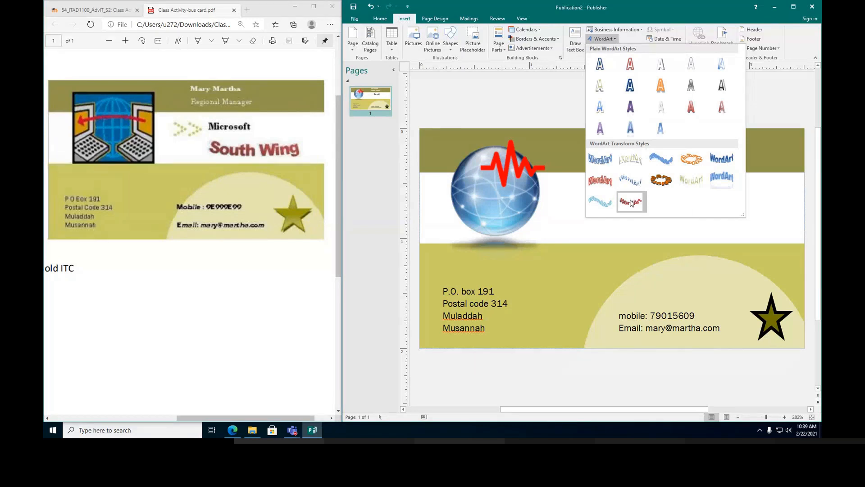
pyautogui.click(631, 201)
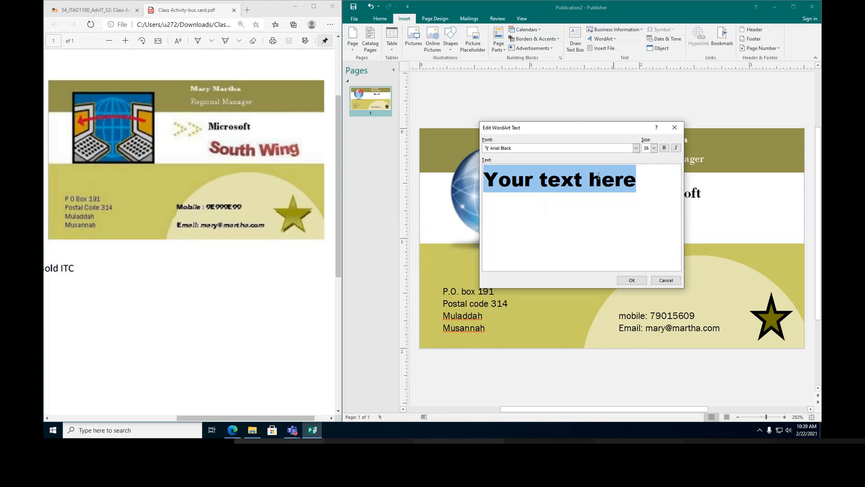
pyautogui.write('South Wing')
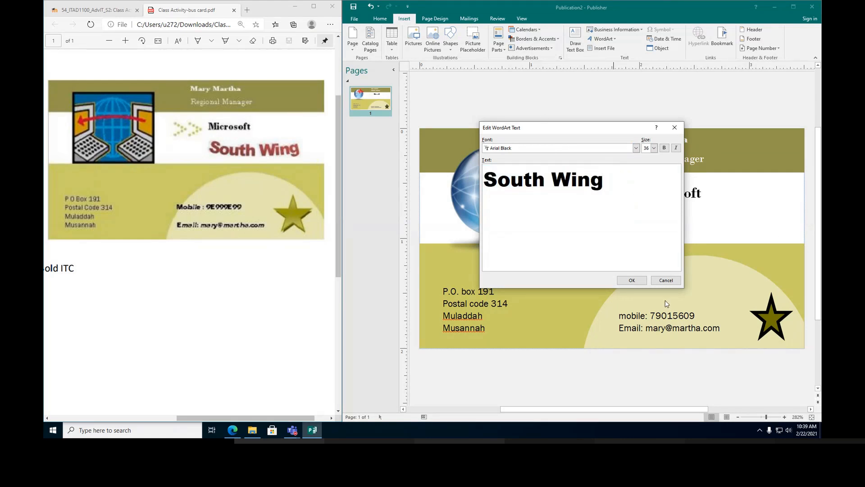
pyautogui.click(632, 280)
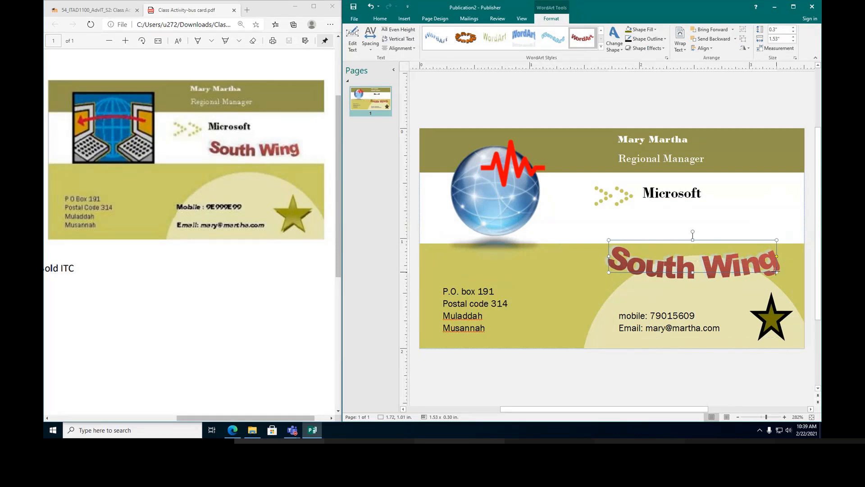
pyautogui.moveTo(777, 271); pyautogui.dragTo(731, 258)
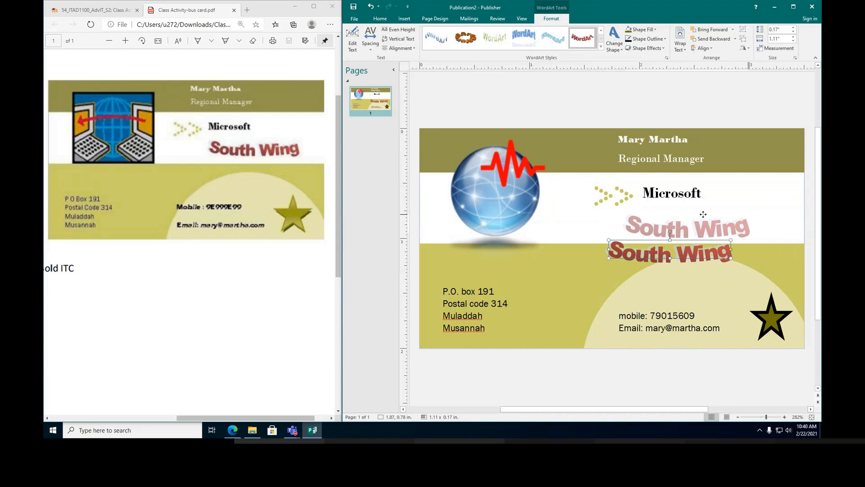
pyautogui.moveTo(670, 252); pyautogui.dragTo(696, 223)
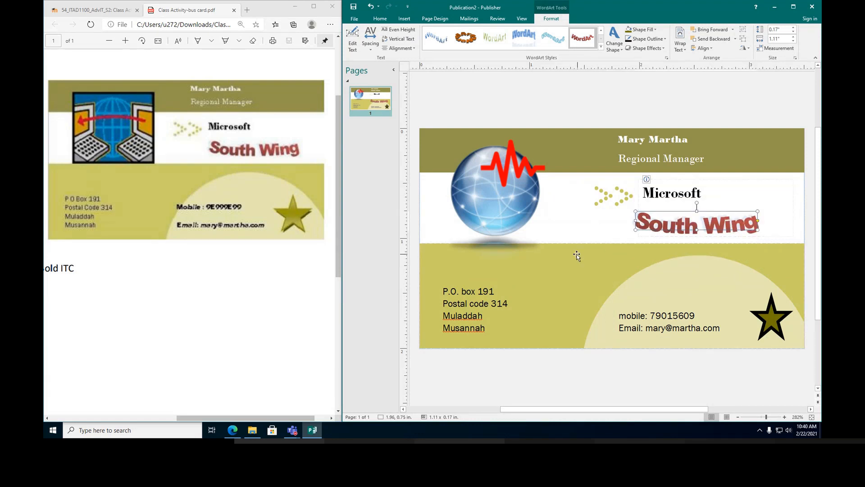
# Deselect the WordArt and select the mobile and email text lines.
pyautogui.click(577, 255)
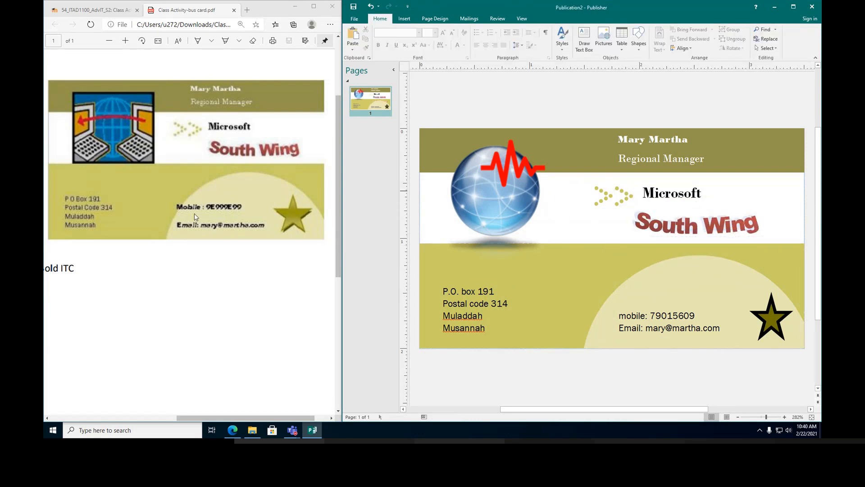
pyautogui.click(404, 18)
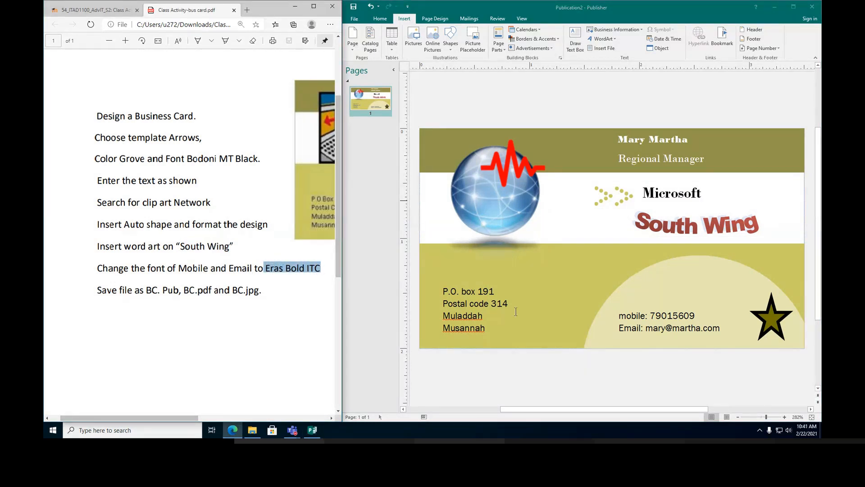
pyautogui.click(656, 316)
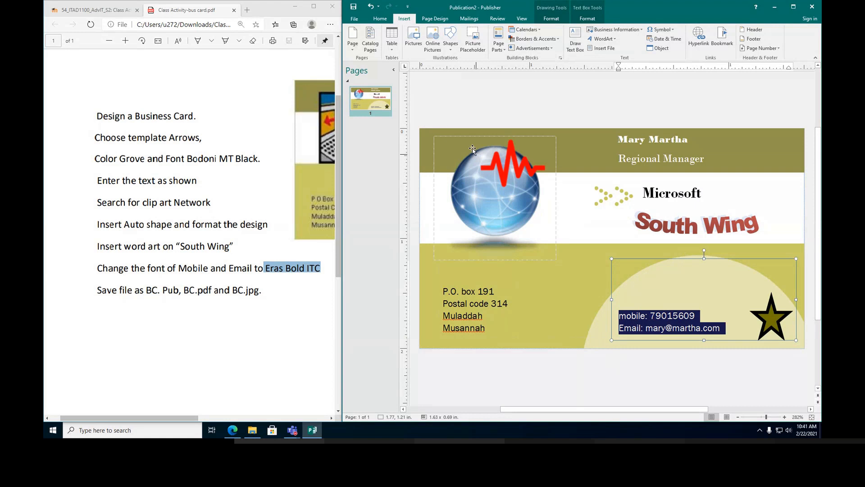
# Set the mobile and email lines in the Eras Bold ITC font.
pyautogui.click(380, 18)
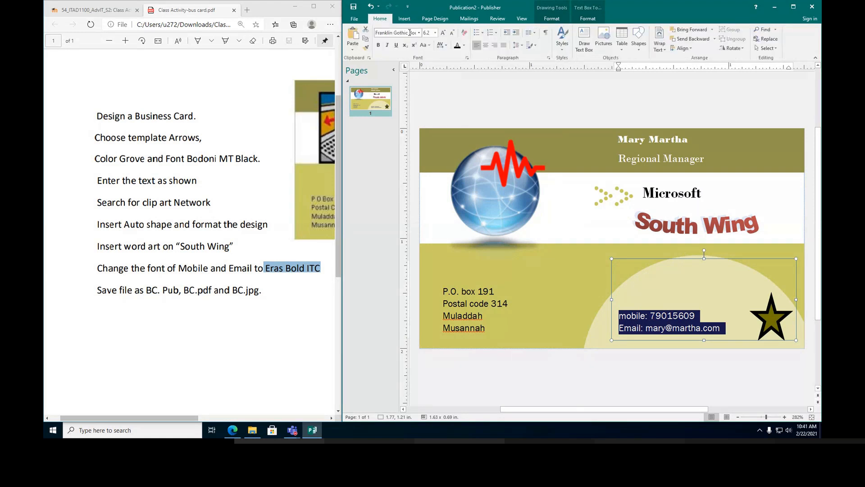
pyautogui.click(419, 32)
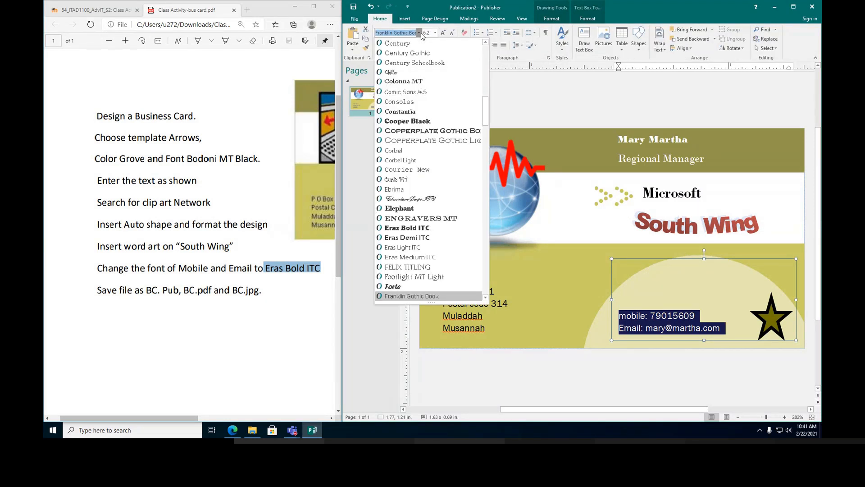
pyautogui.scroll(-3)
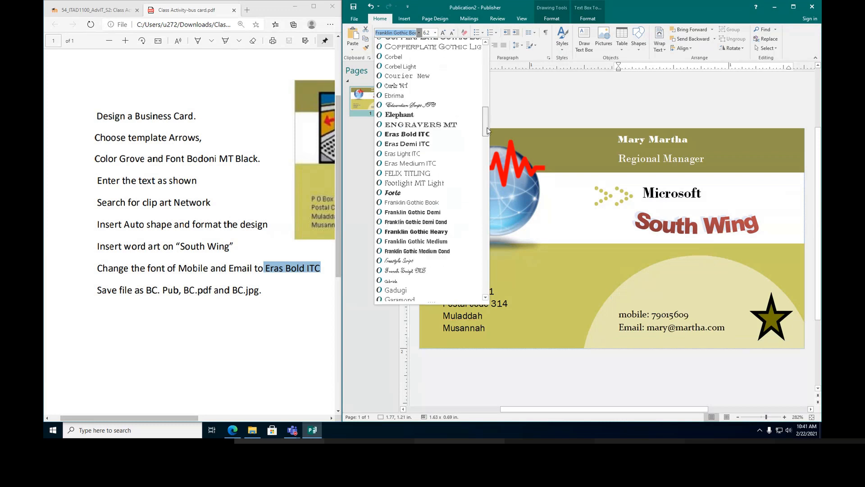
pyautogui.scroll(-3)
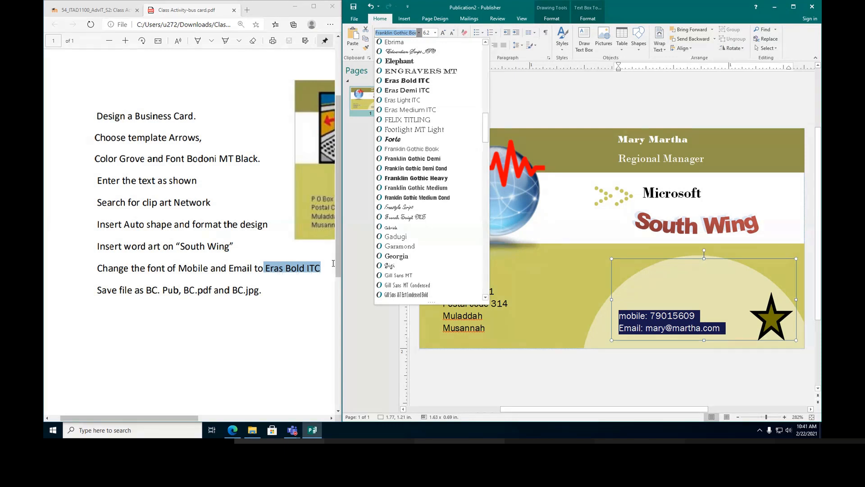
pyautogui.click(407, 80)
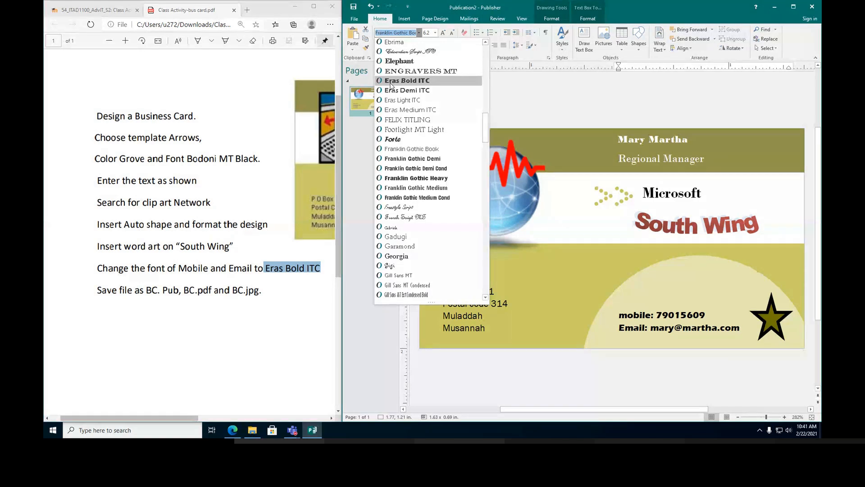
pyautogui.click(407, 80)
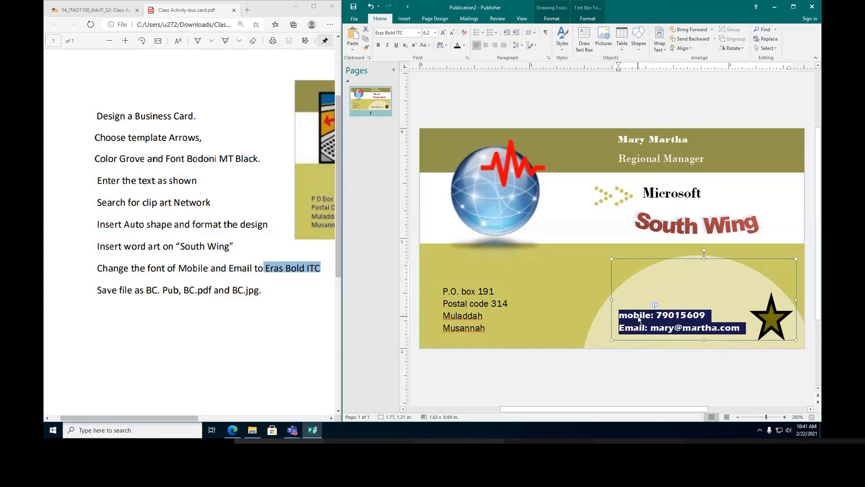
pyautogui.moveTo(158, 307)
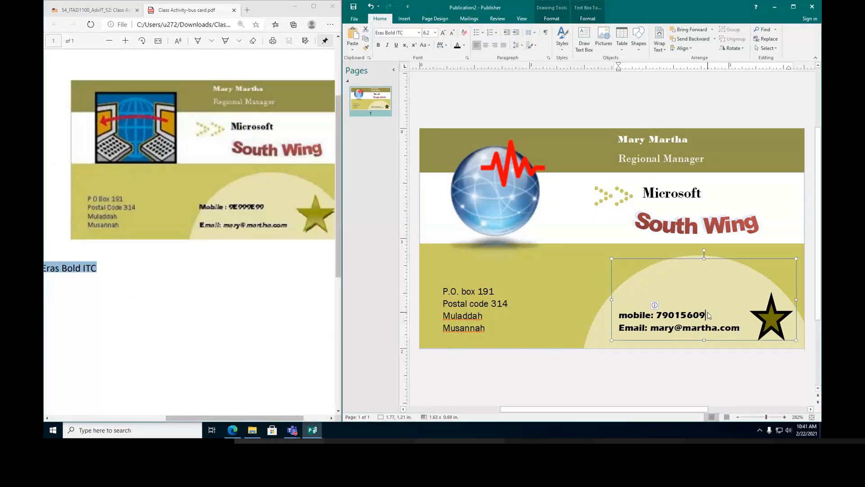
# Separate the mobile and email lines with a blank line and capitalise 'Mobile'.
pyautogui.press('enter')
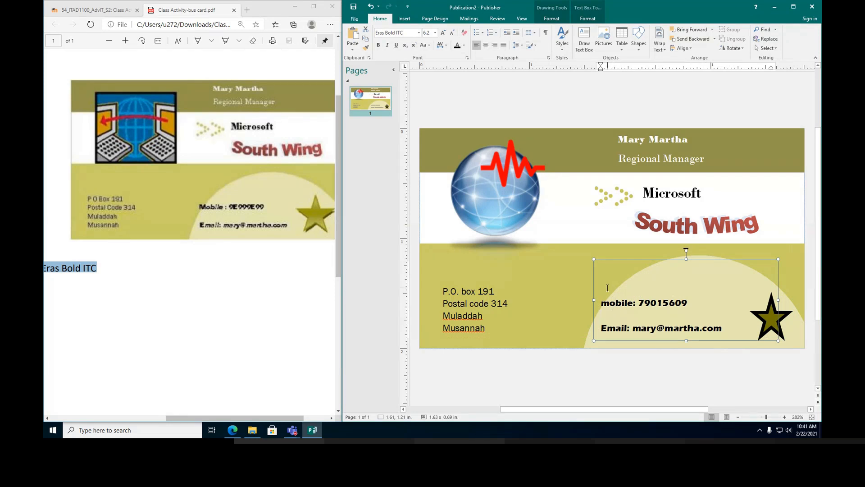
pyautogui.click(607, 303)
pyautogui.write('M')
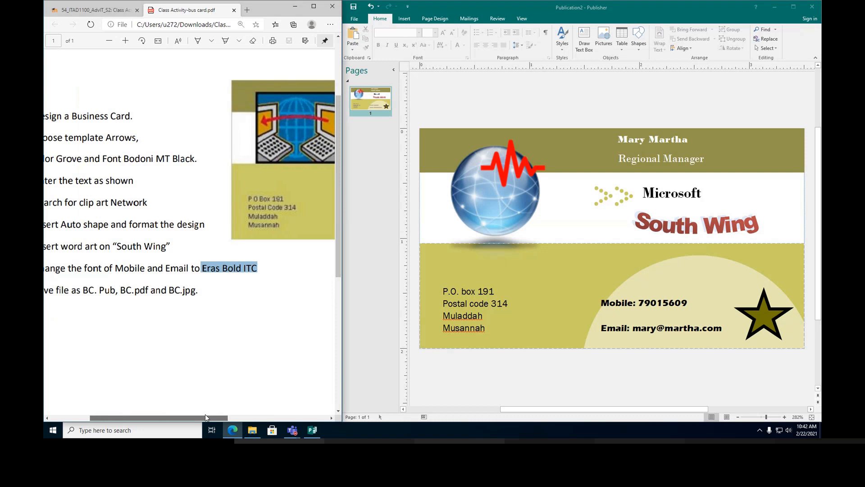
# Save the publication as BC.pub in the Documents folder.
pyautogui.hscroll(3)
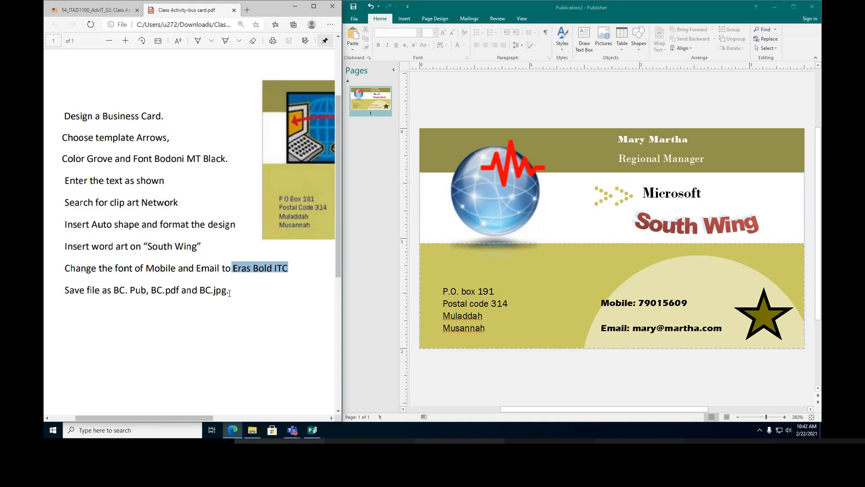
pyautogui.moveTo(416, 156)
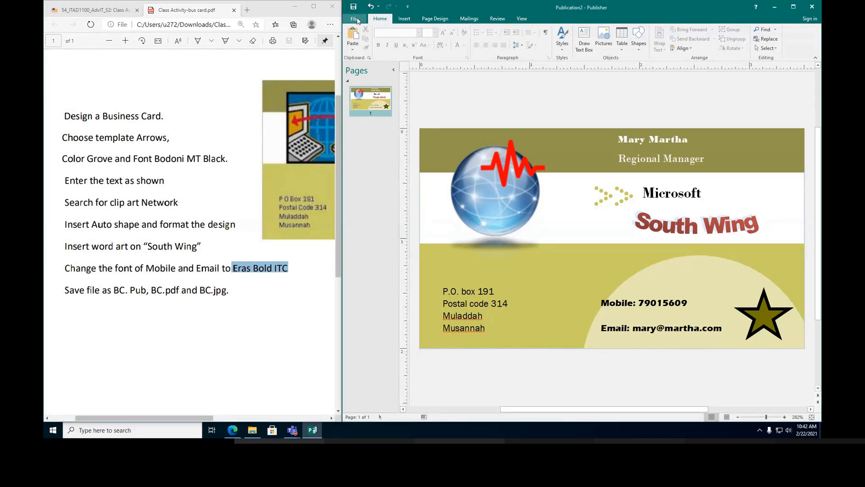
pyautogui.click(354, 18)
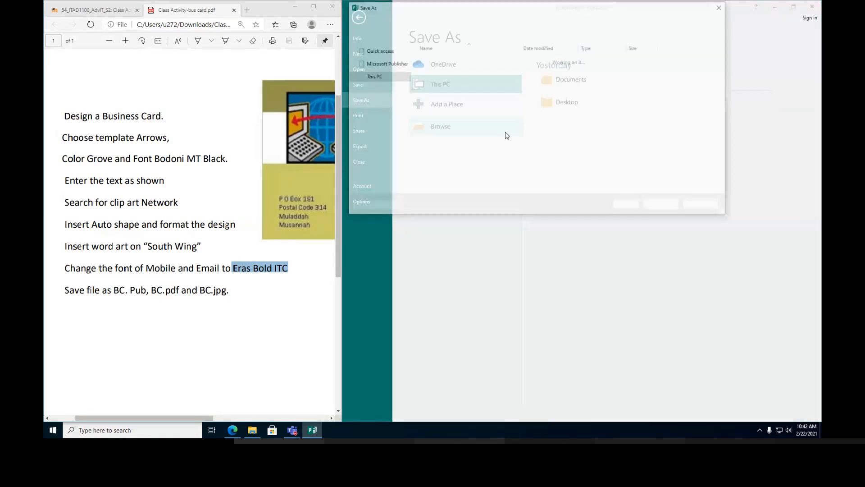
pyautogui.click(441, 126)
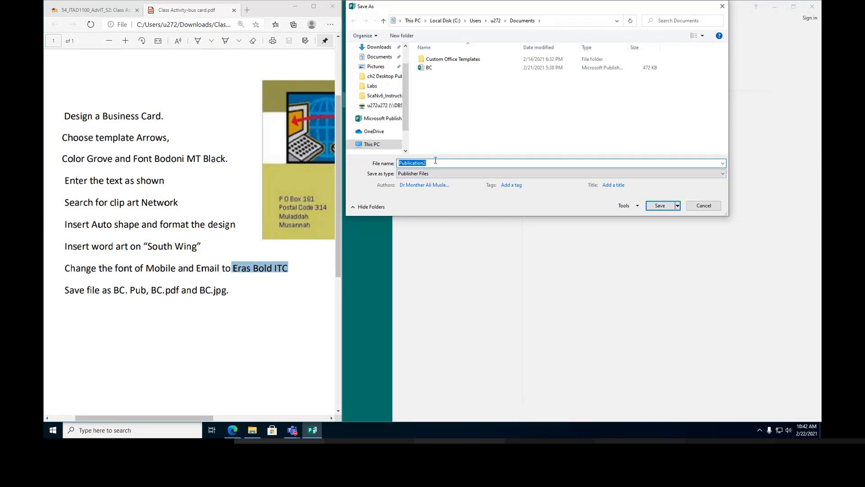
pyautogui.write('BC')
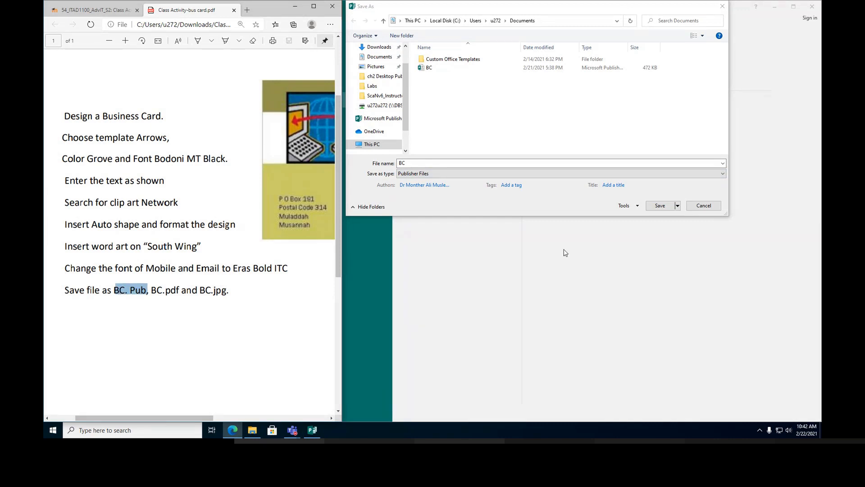
pyautogui.click(660, 205)
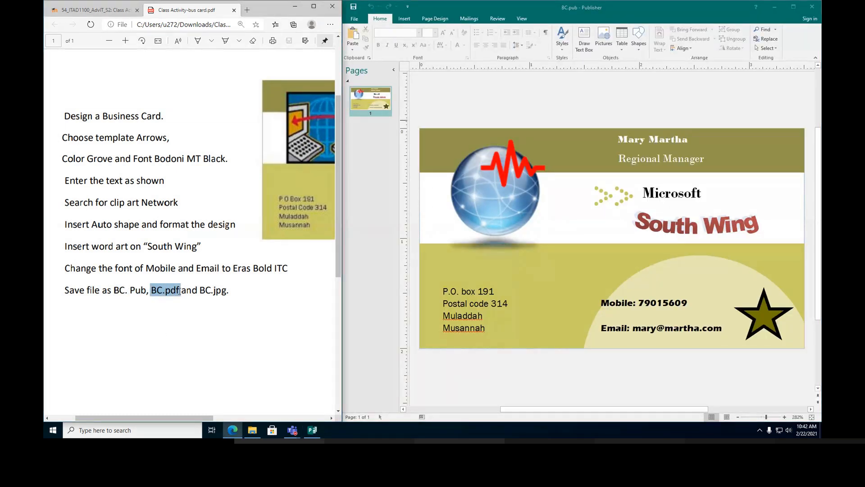
# Save the card as BC.pdf in Documents via Save As, replacing the existing copy.
pyautogui.click(497, 193)
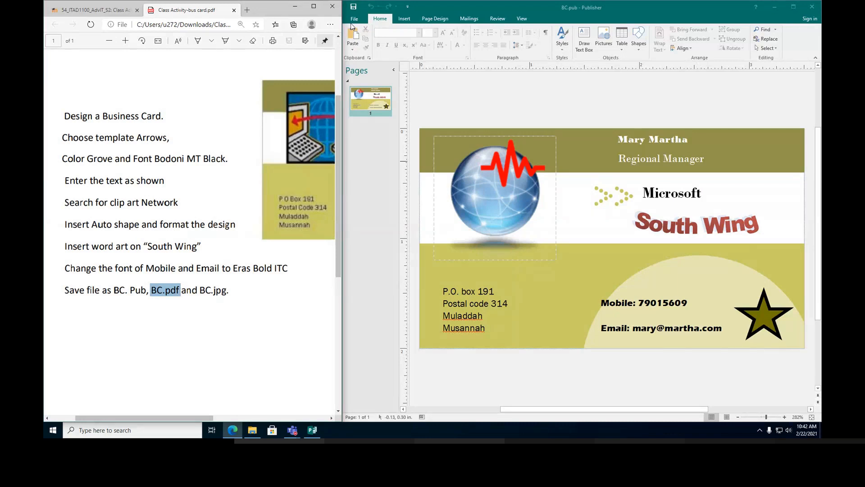
pyautogui.click(354, 18)
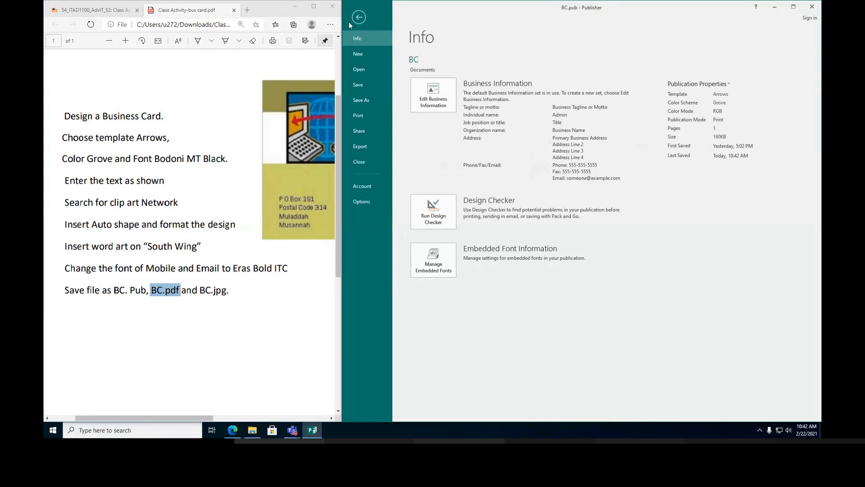
pyautogui.click(361, 100)
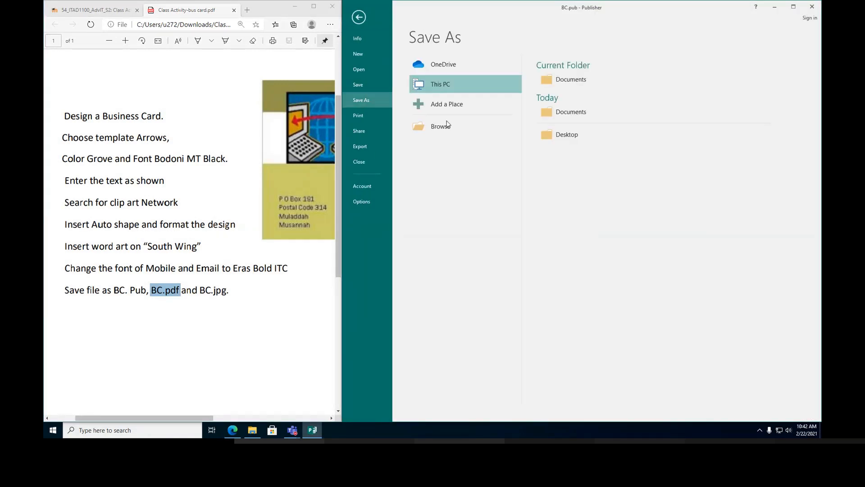
pyautogui.click(441, 126)
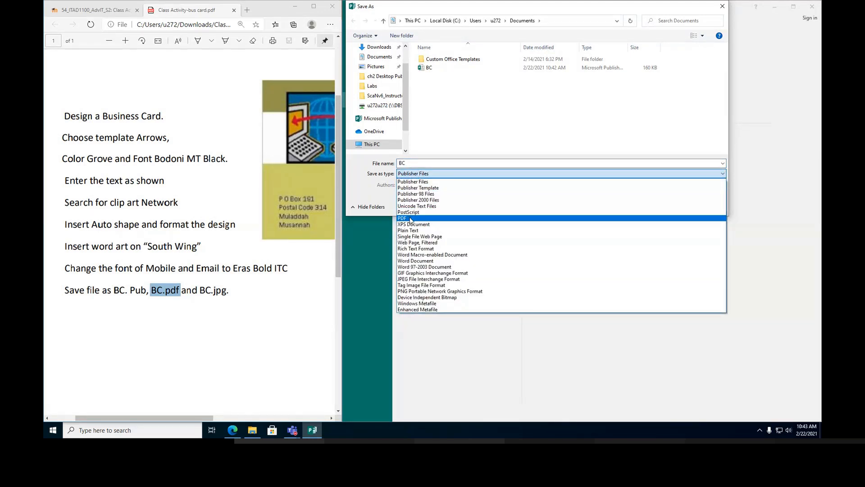
pyautogui.click(402, 218)
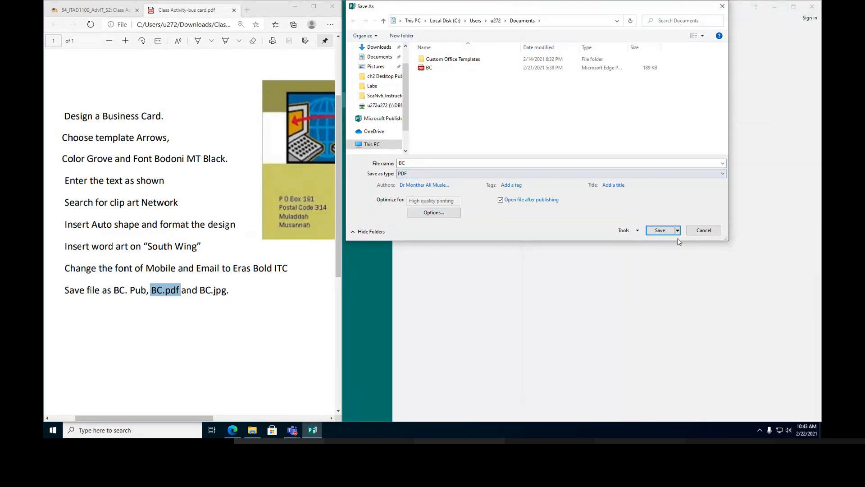
pyautogui.click(660, 230)
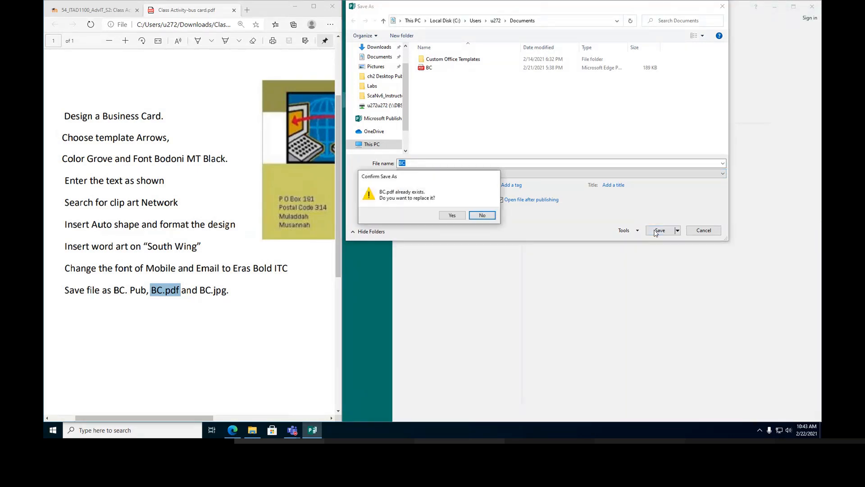
pyautogui.click(452, 215)
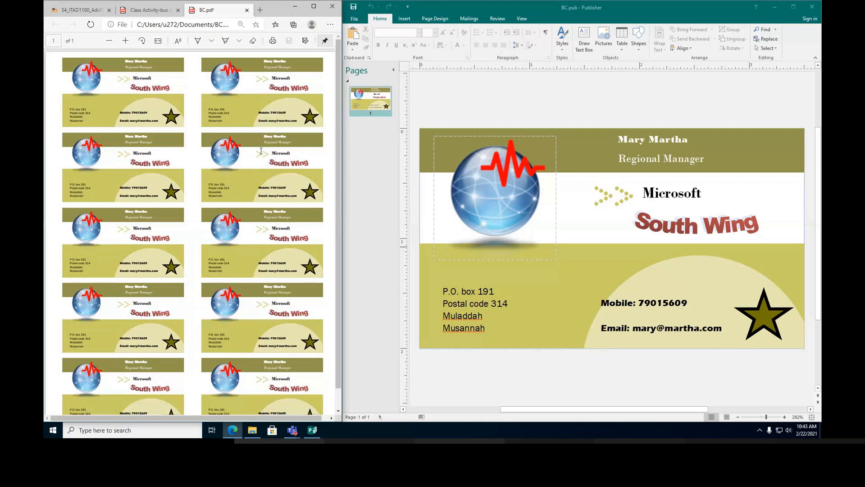
# Return to the instruction sheet and mark the remaining BC.jpg requirement.
pyautogui.scroll(-3)
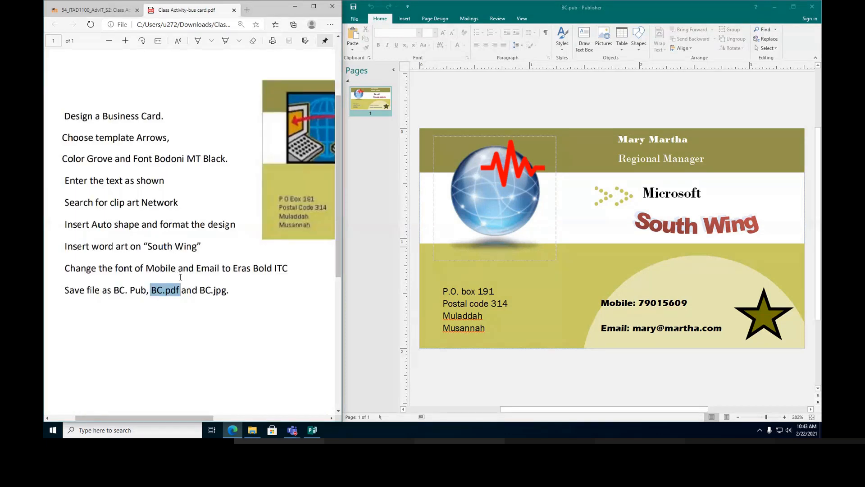
pyautogui.doubleClick(215, 290)
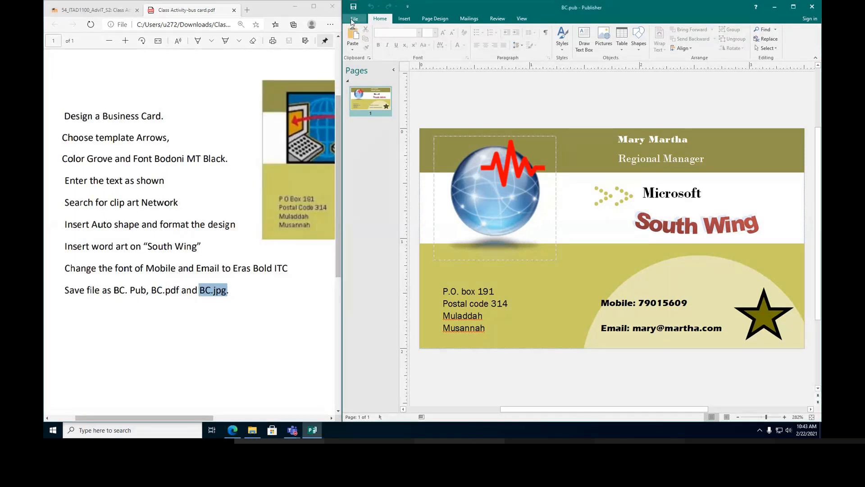
# Save the card as a JPEG File Interchange Format image named BC in Documents.
pyautogui.click(353, 18)
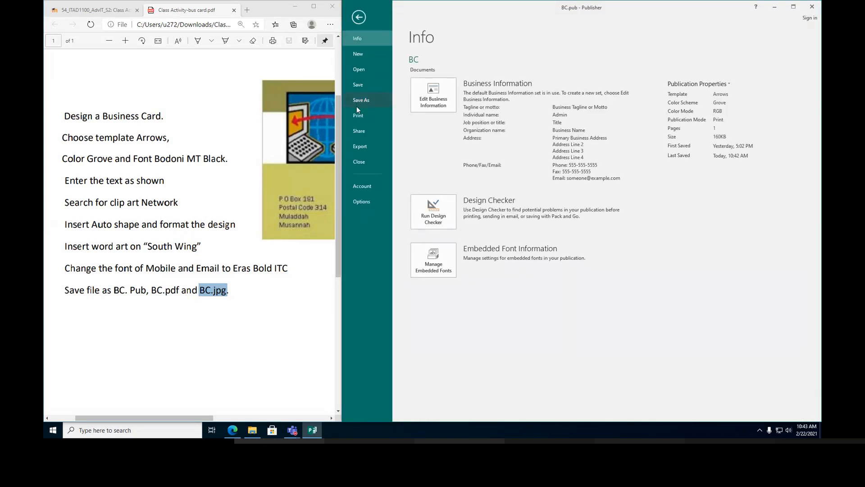
pyautogui.click(360, 100)
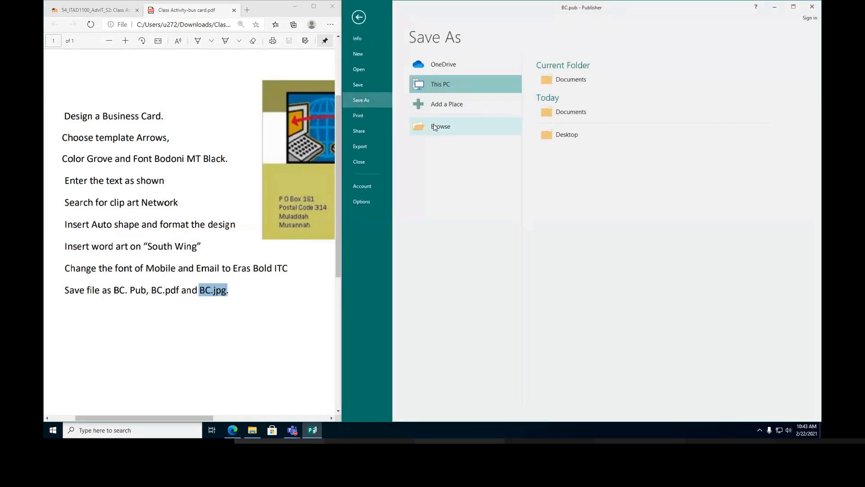
pyautogui.click(440, 126)
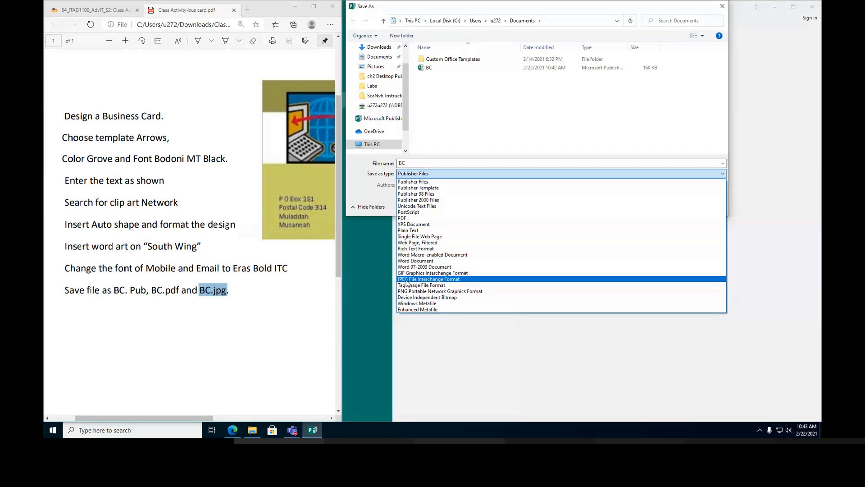
pyautogui.click(429, 278)
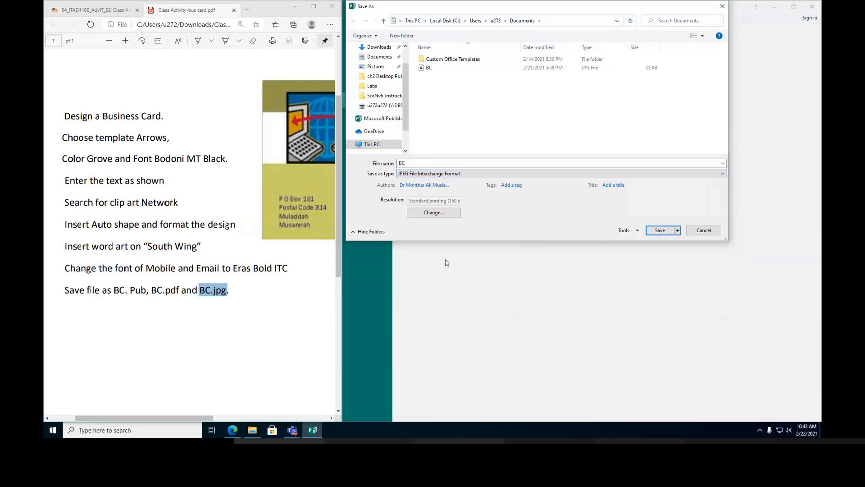
pyautogui.click(660, 230)
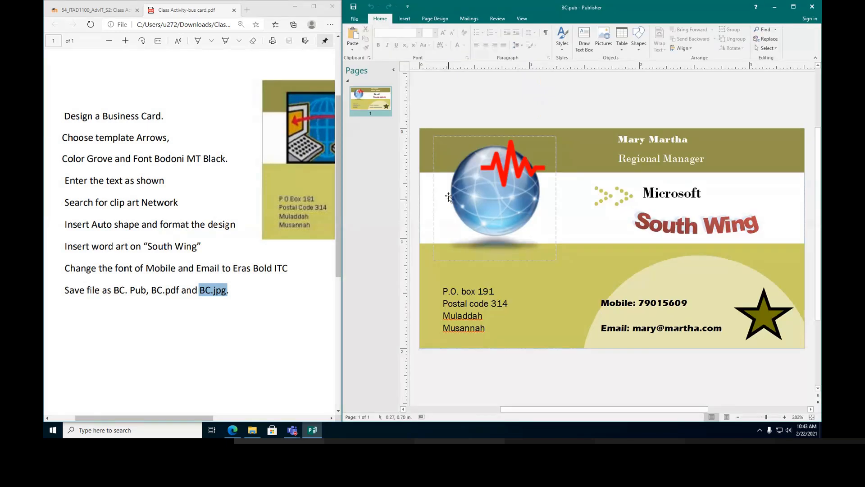
pyautogui.moveTo(231, 430)
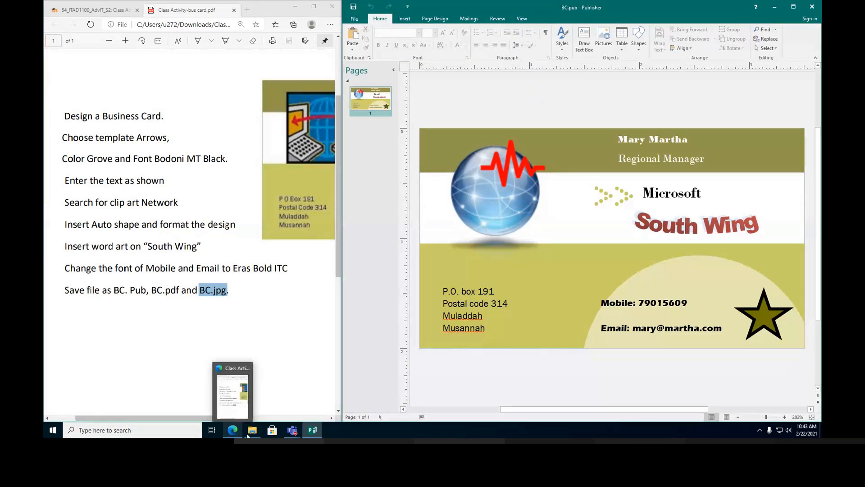
# Check the Documents folder for the BC JPG and PDF files alongside the Publisher file.
pyautogui.click(252, 430)
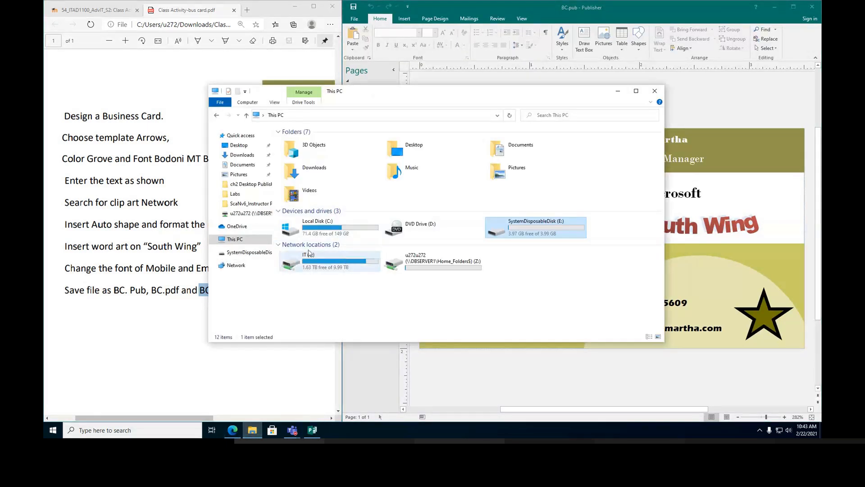
pyautogui.click(242, 164)
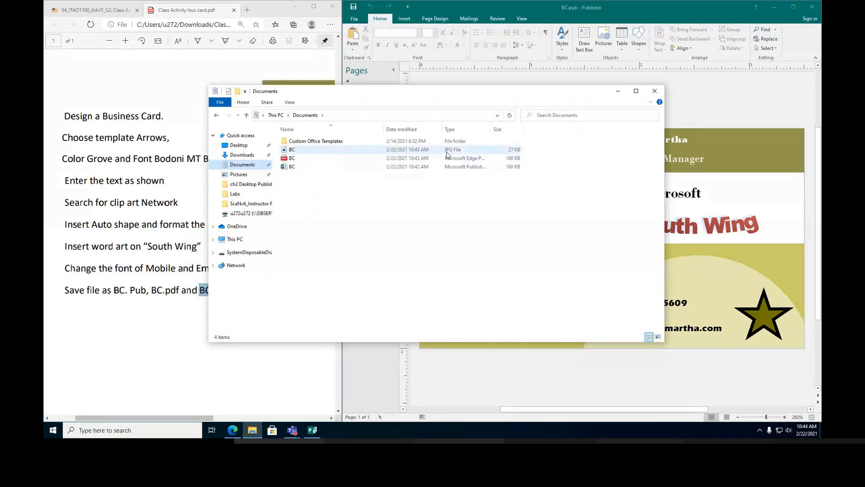
pyautogui.click(291, 150)
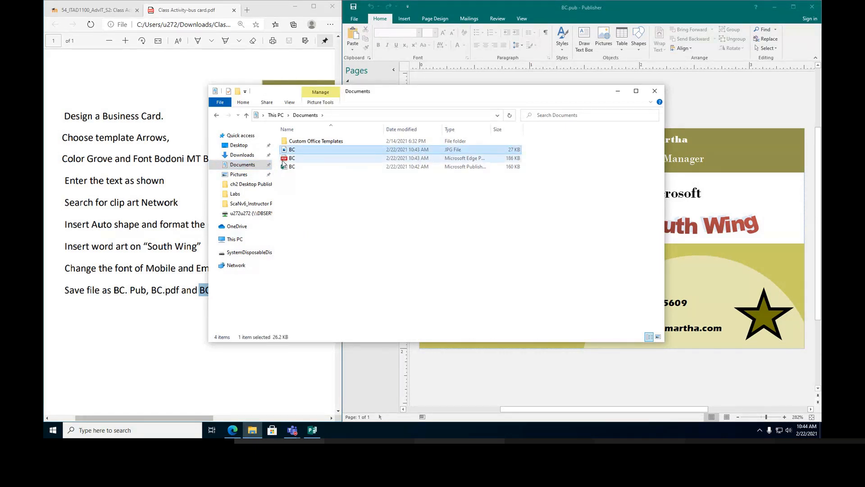
pyautogui.click(331, 157)
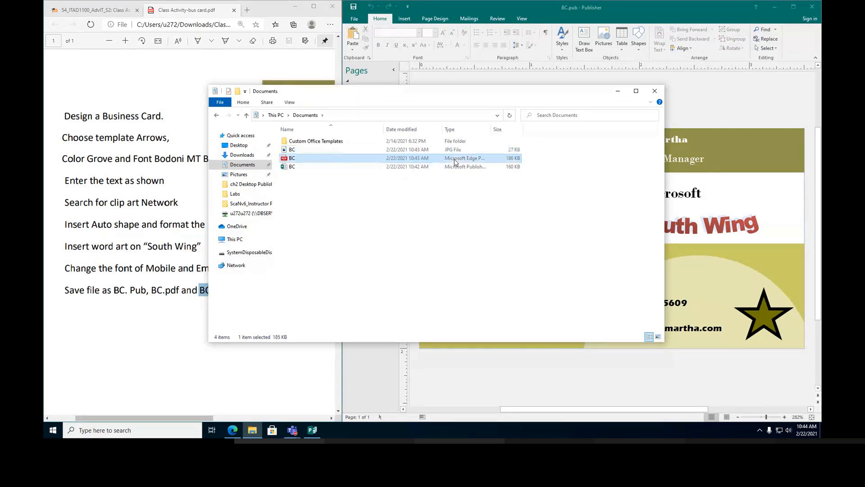